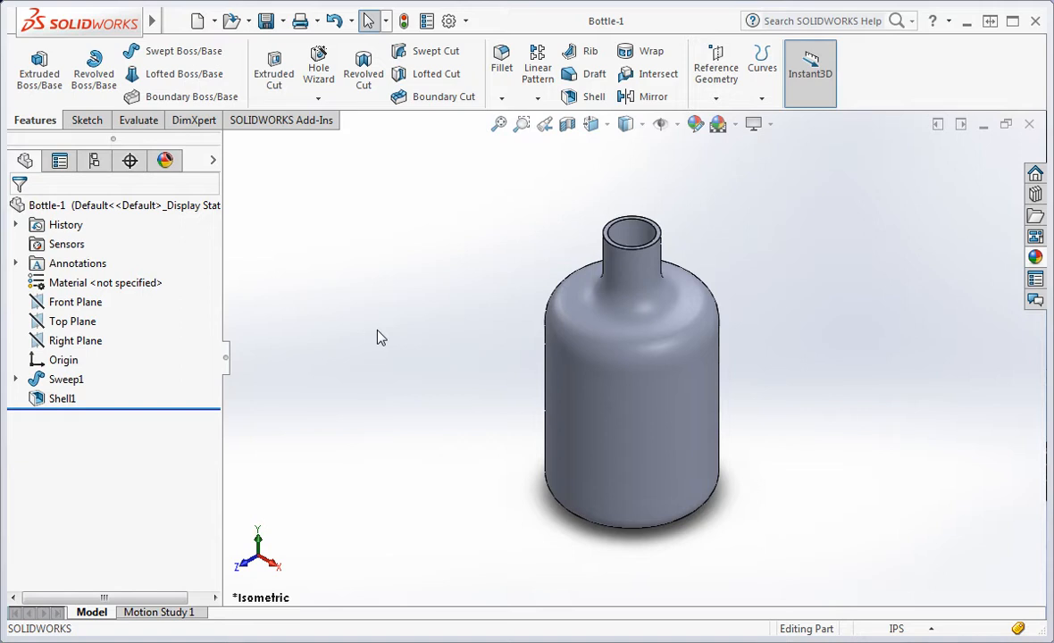
mouse_move(522, 339)
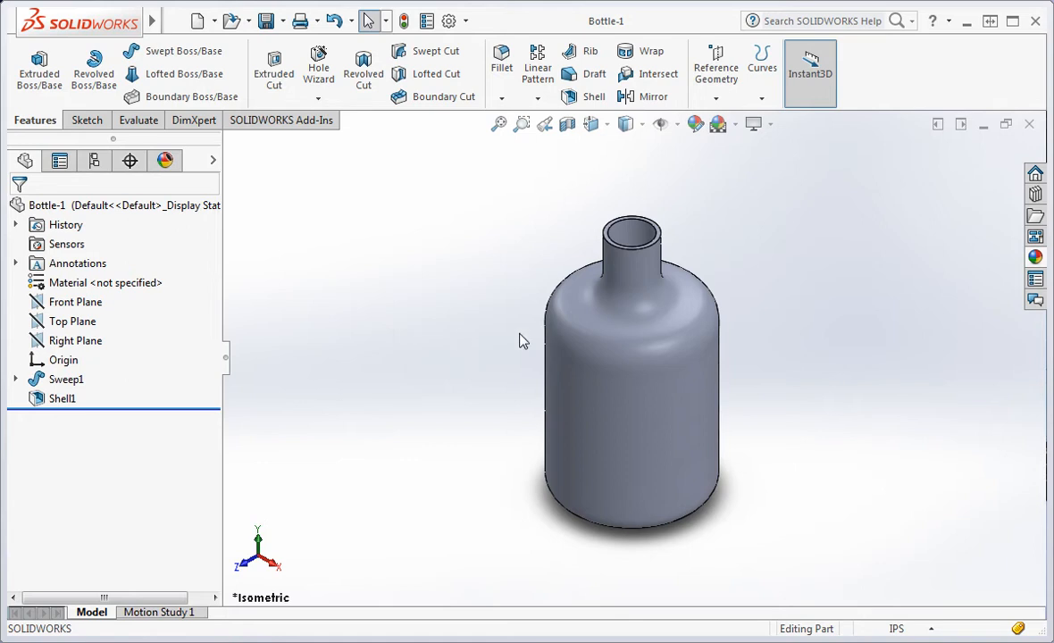
mouse_move(683, 231)
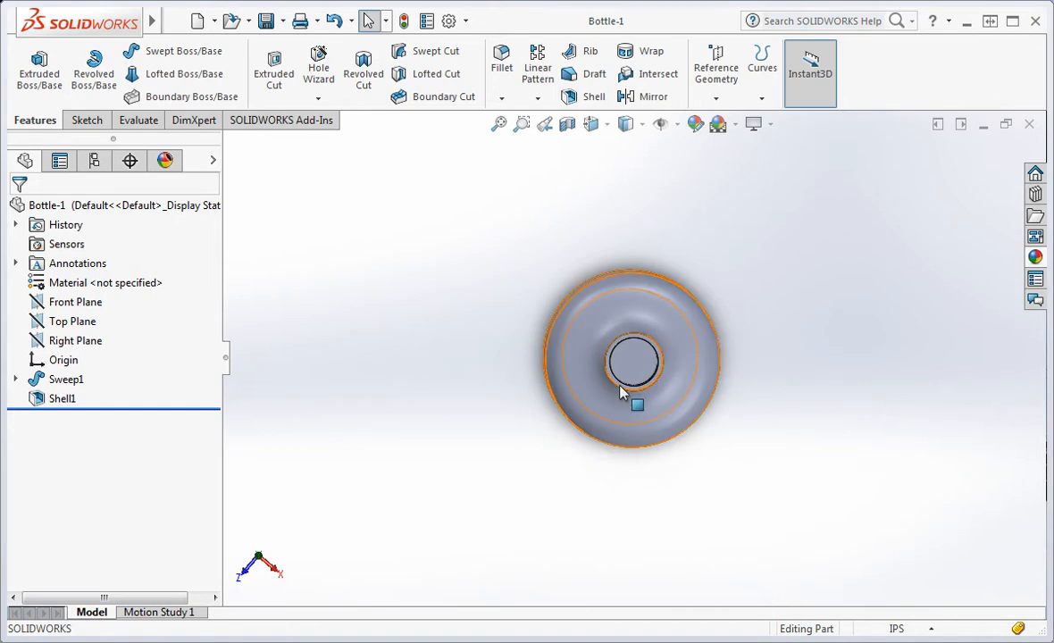
Inspect the existing Sweep1 definition and its dependent shell without changing anything
click(63, 399)
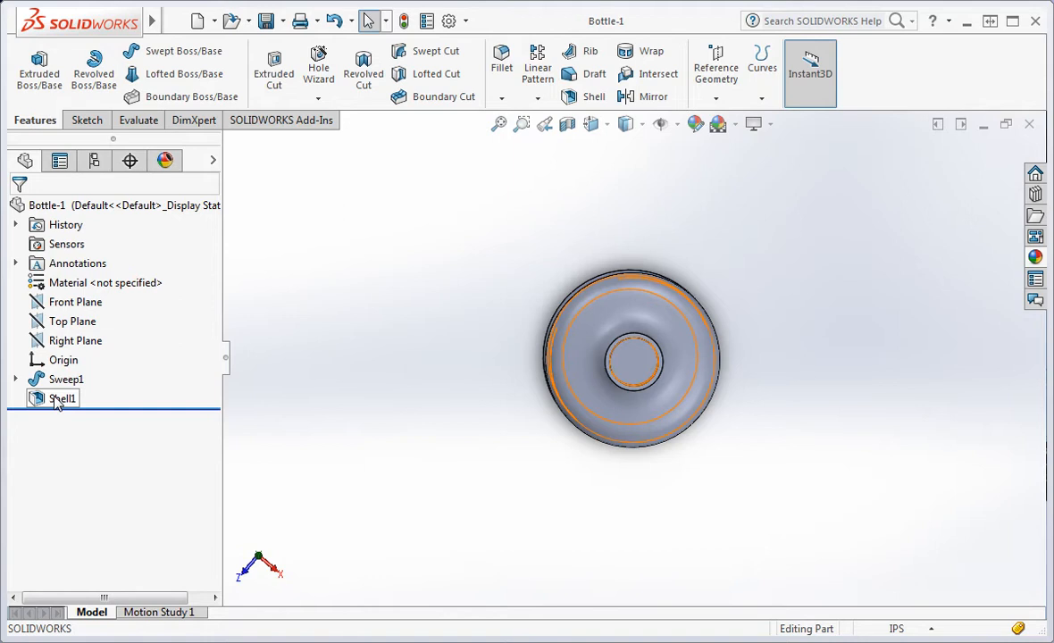
click(645, 477)
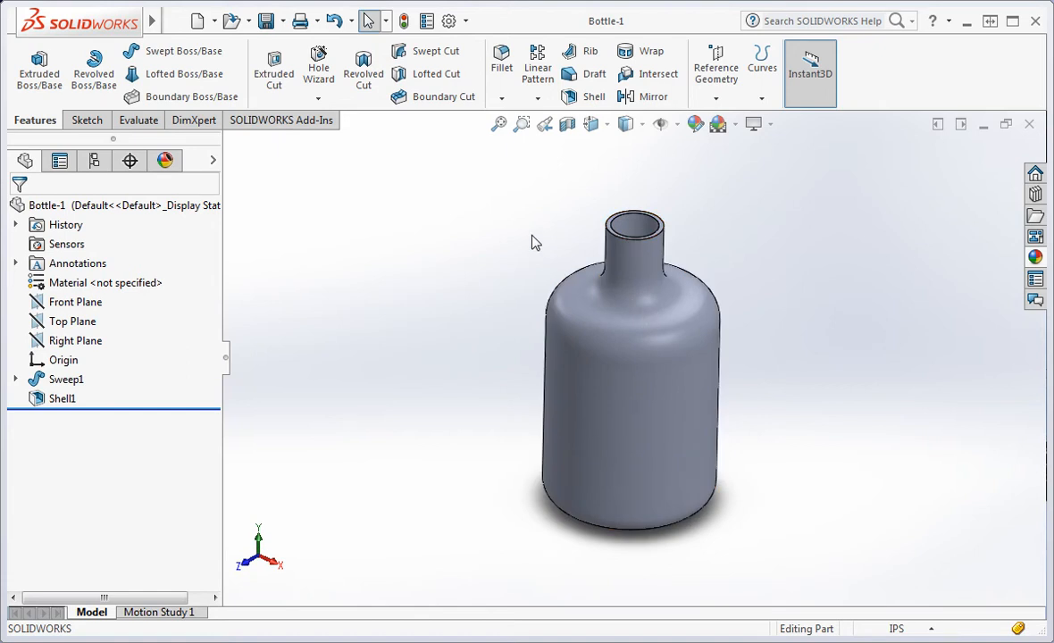
mouse_move(572, 25)
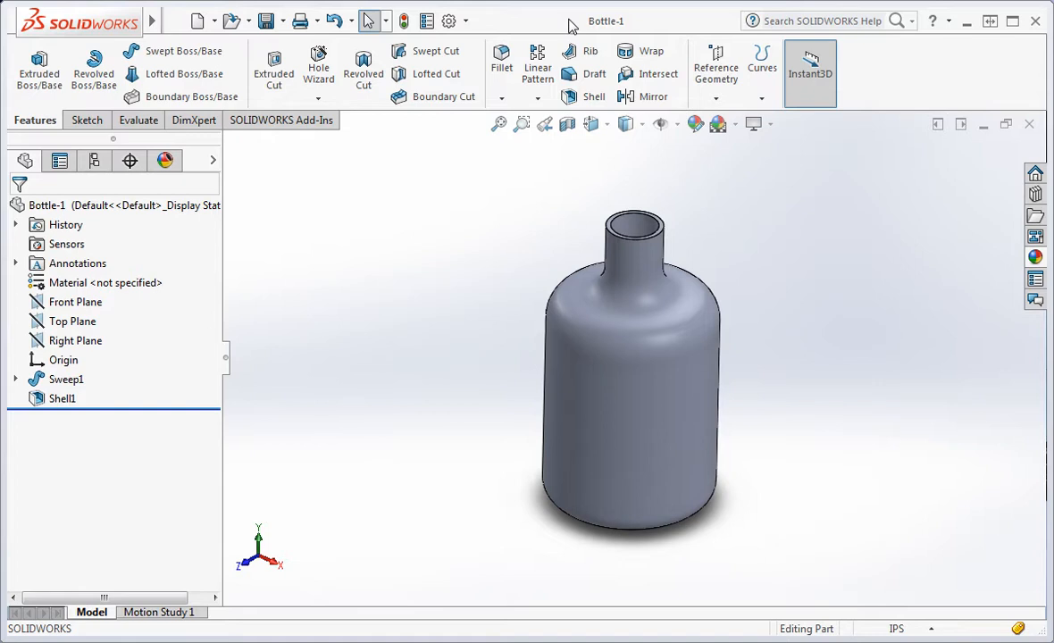
click(68, 379)
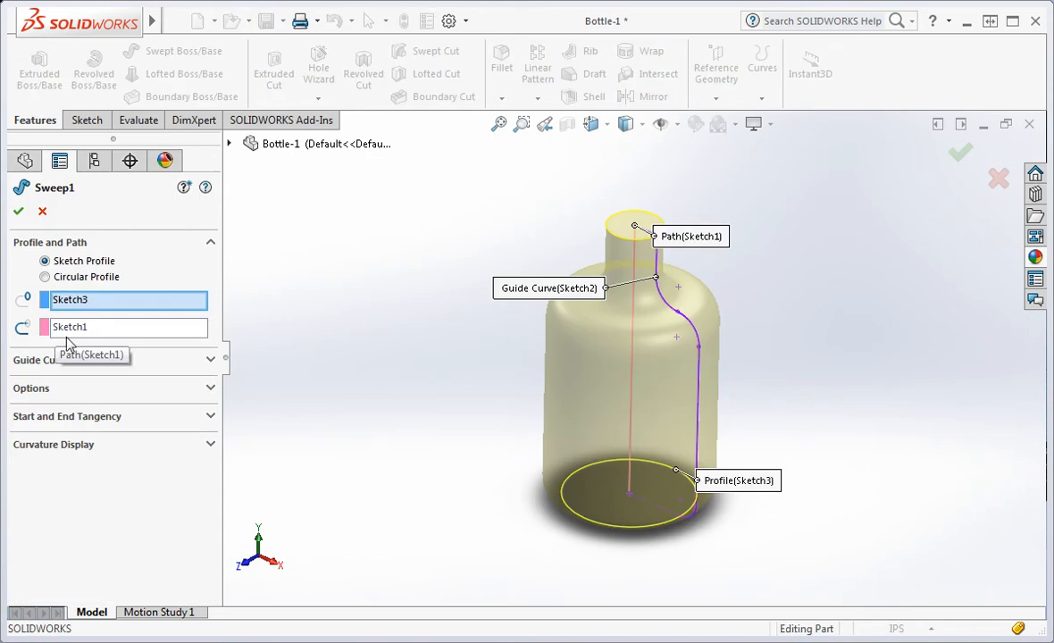
mouse_move(426, 386)
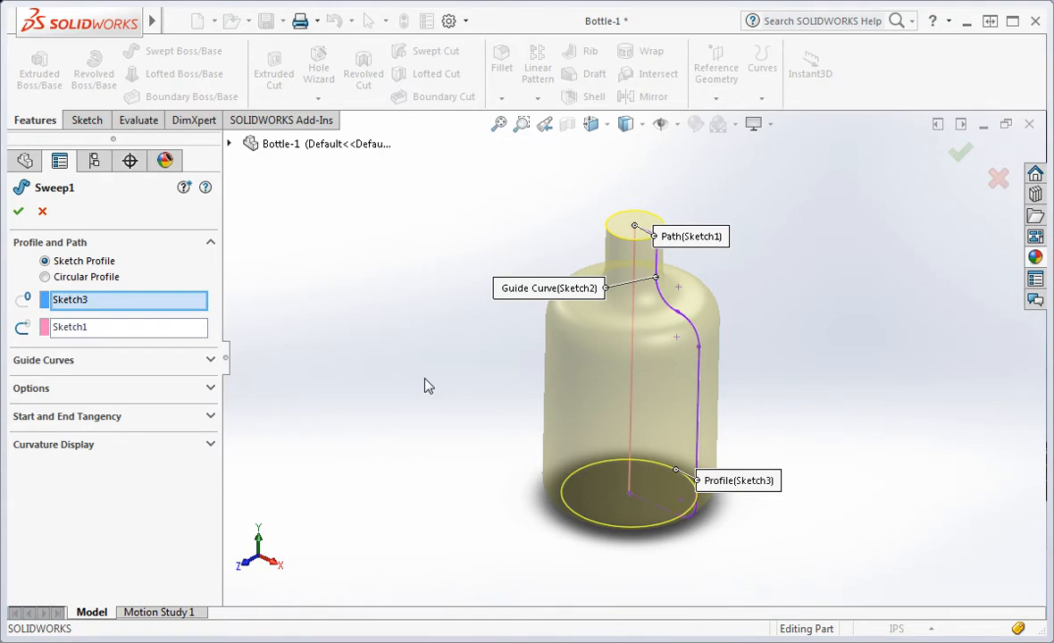
click(18, 211)
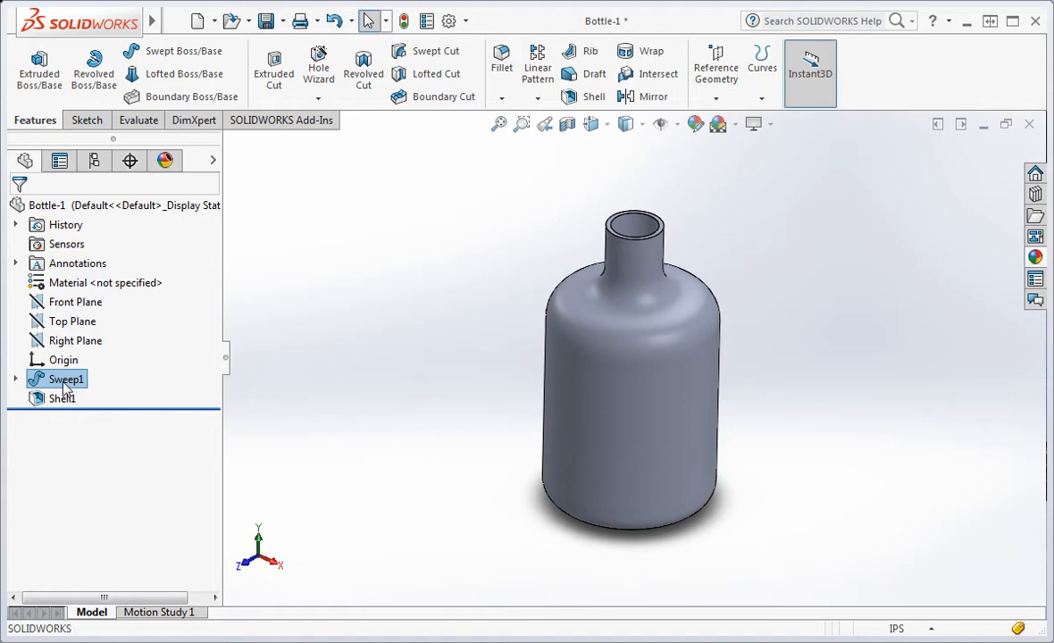
Delete Sweep1 with its child Shell feature, leaving only Sketch1, Sketch2 and Sketch3
right_click(64, 378)
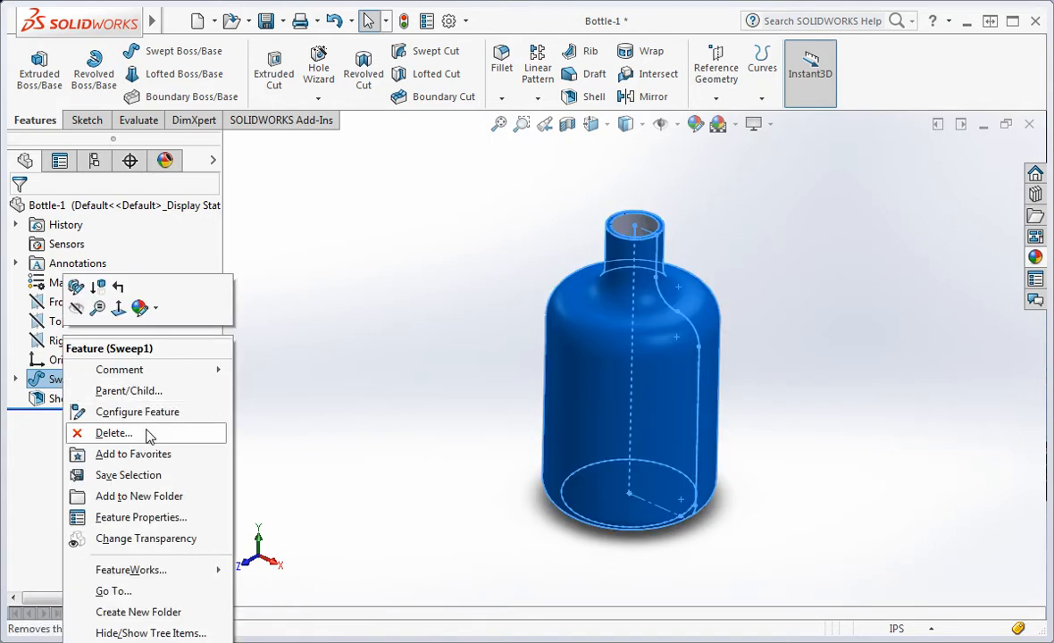
click(112, 432)
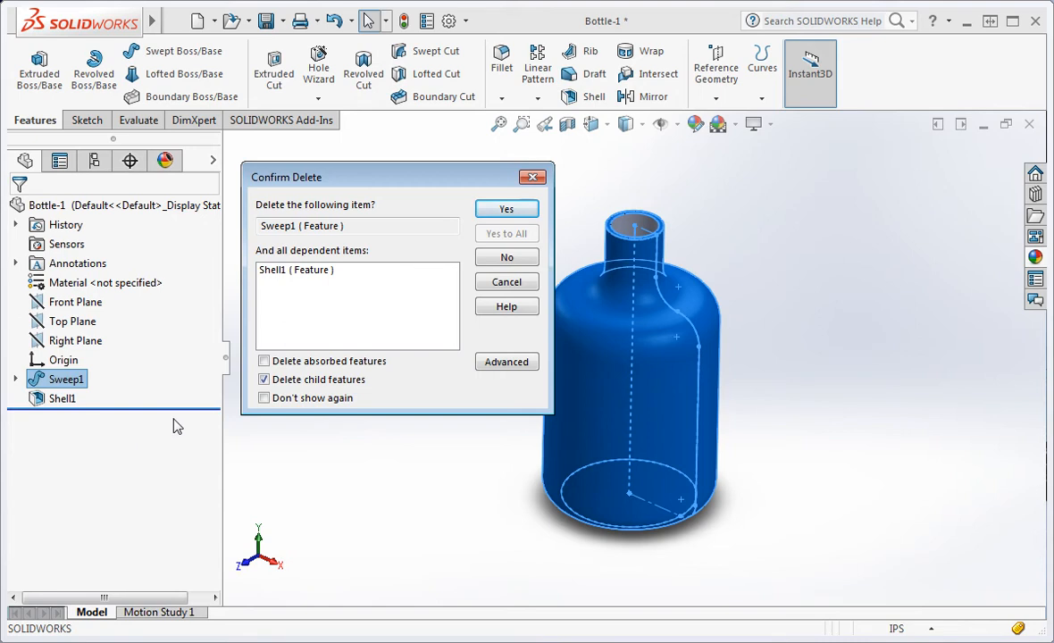
mouse_move(311, 293)
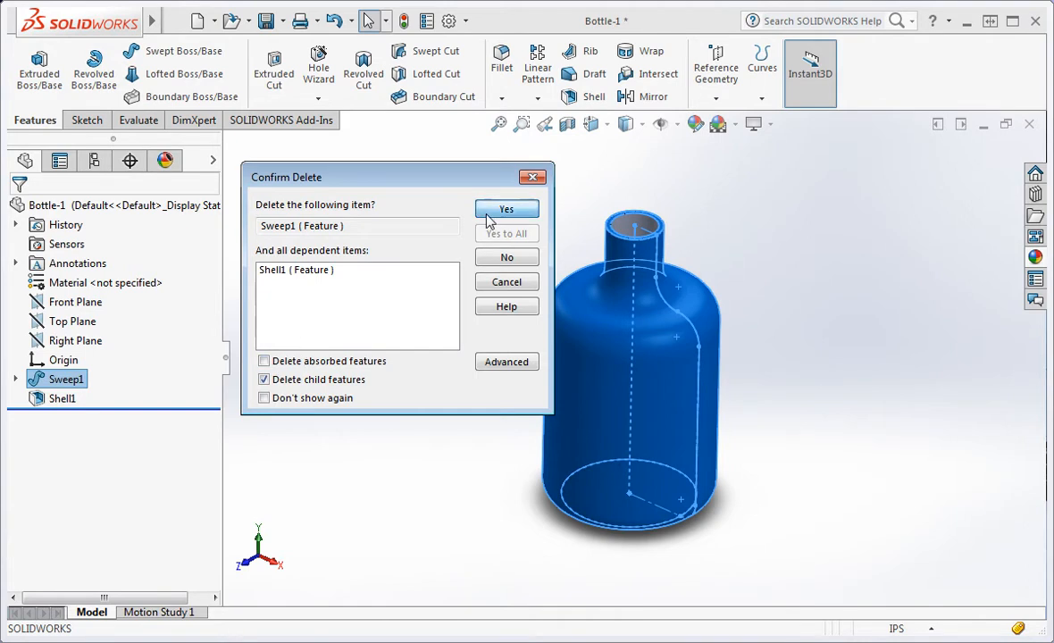
click(508, 209)
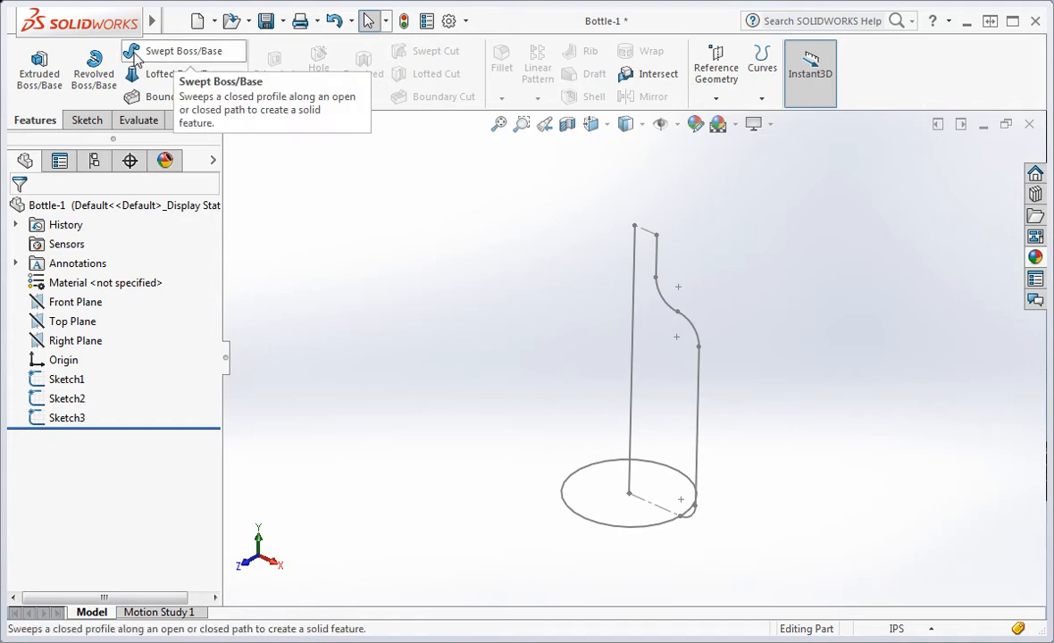
Create Sweep-Thin1: profile Sketch3, path Sketch1, guide Sketch2, merged faces, 0.125 in thin wall
click(184, 50)
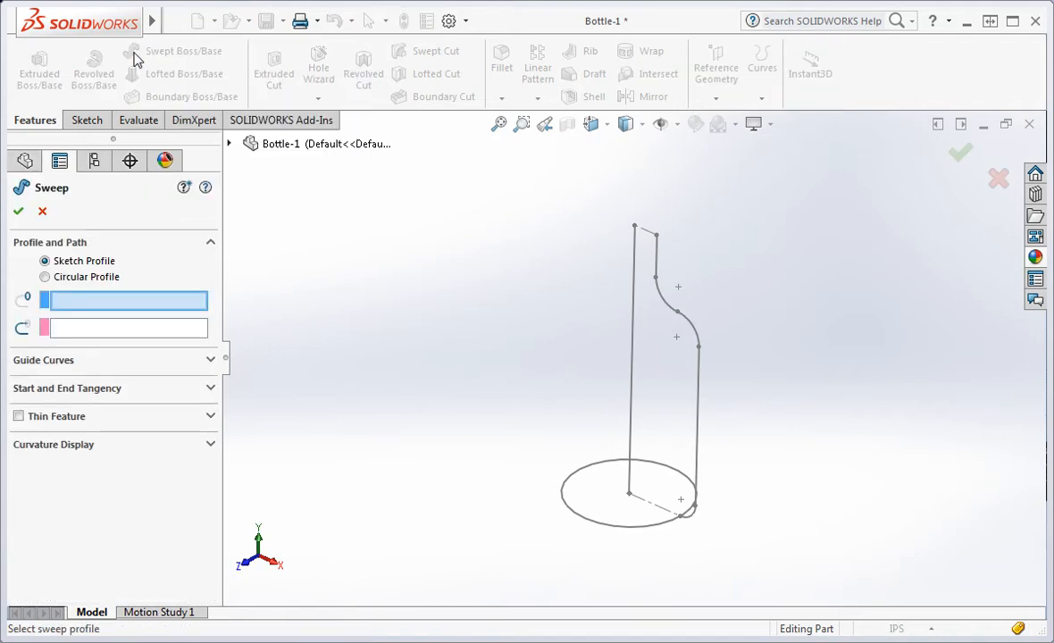
mouse_move(545, 508)
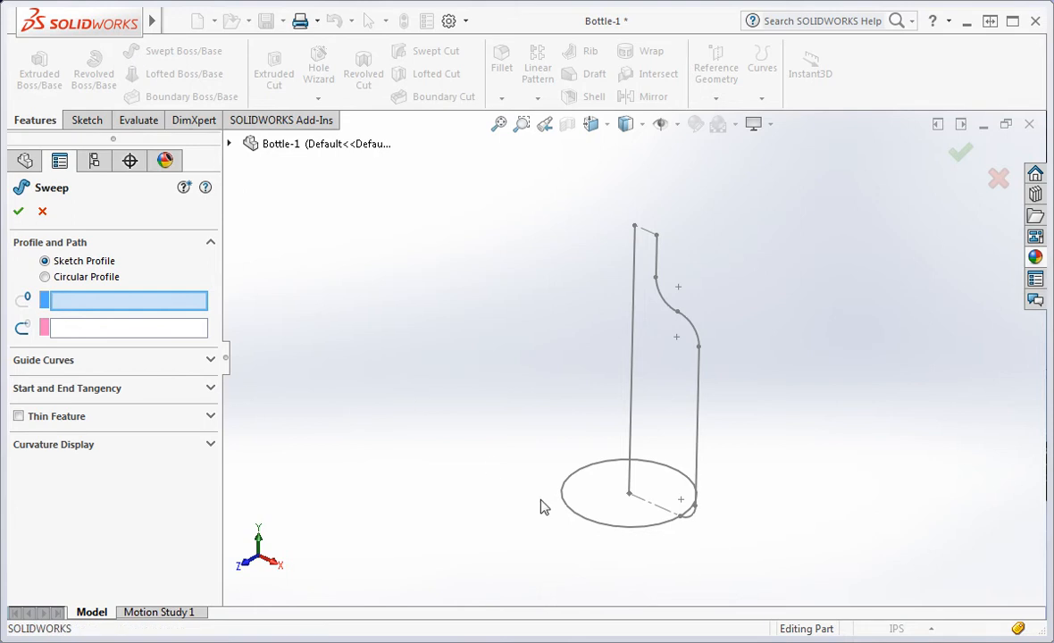
click(626, 465)
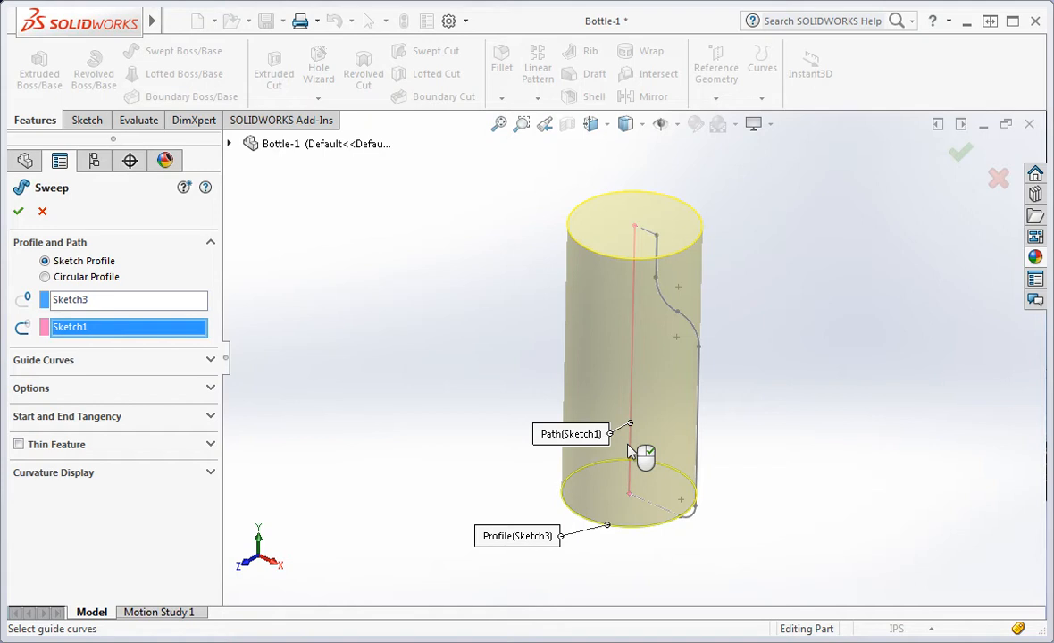
click(194, 362)
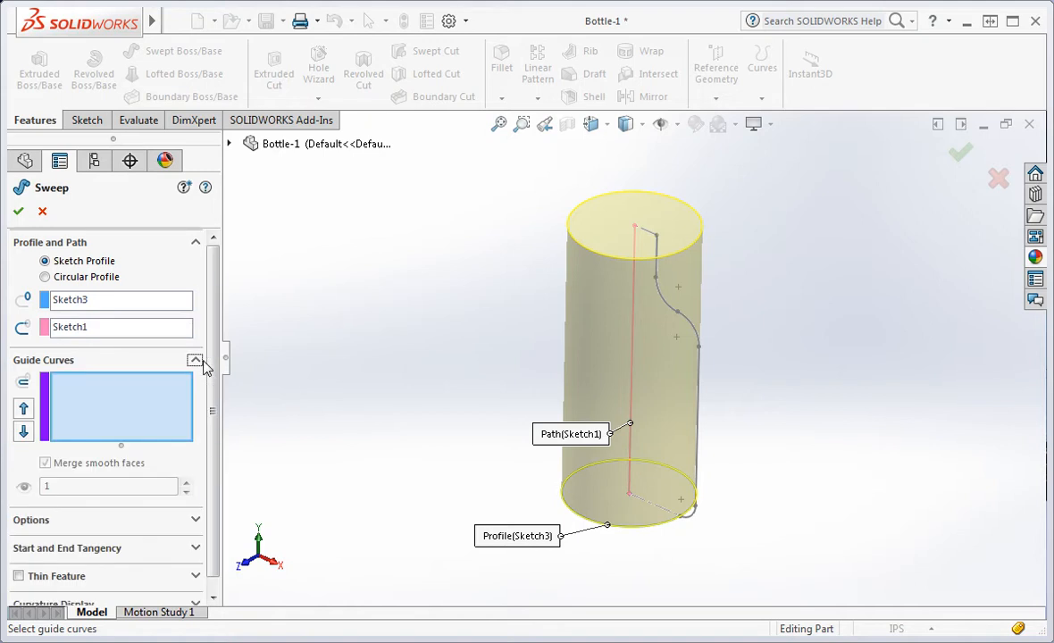
click(695, 346)
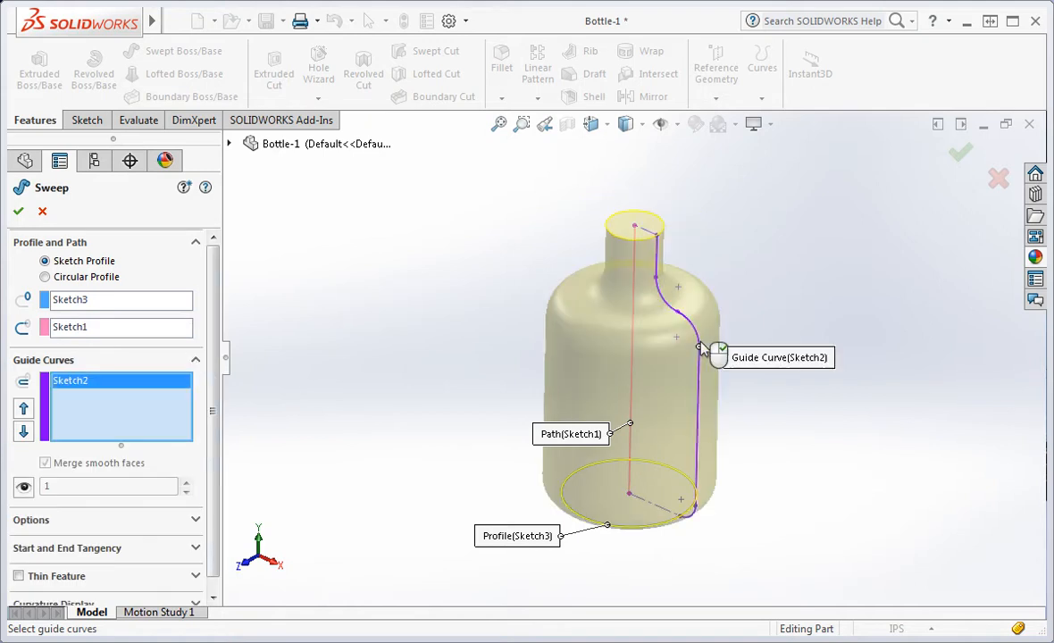
click(45, 463)
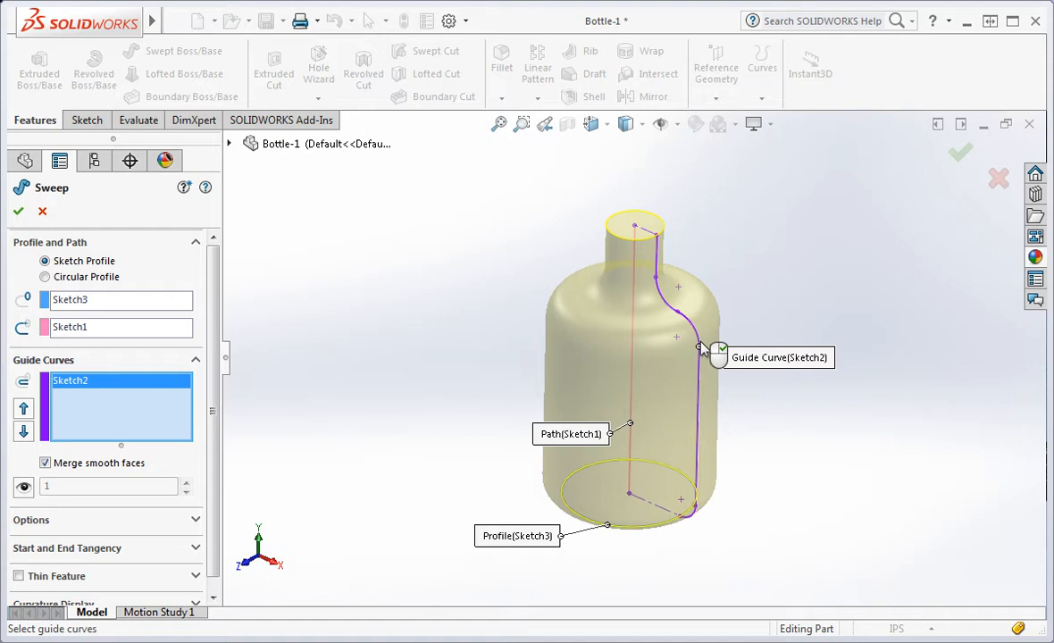
mouse_move(215, 540)
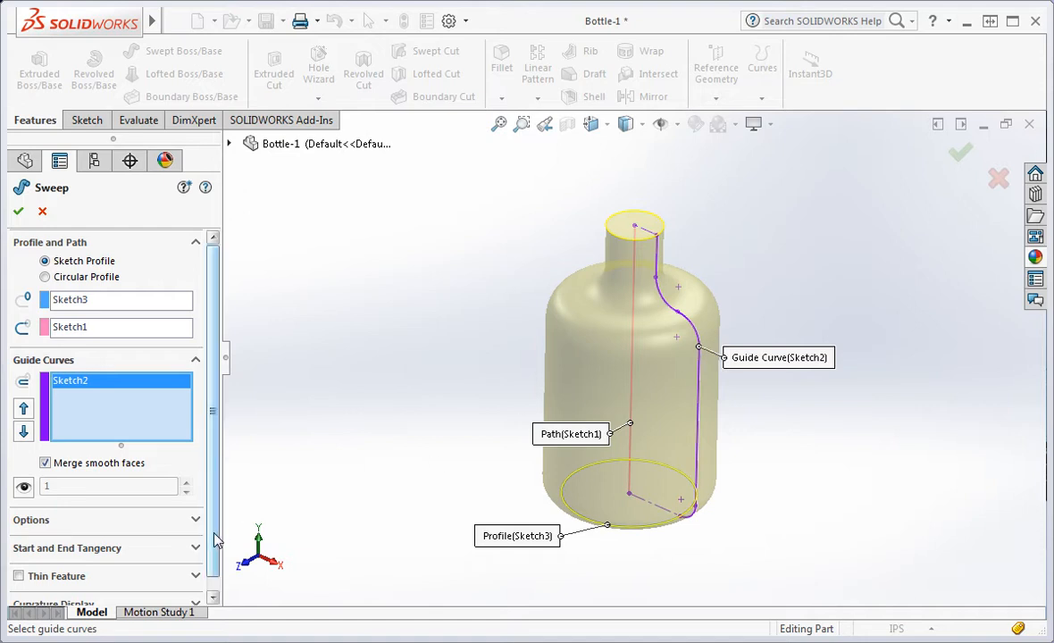
scroll(down, 3)
text(0.125)
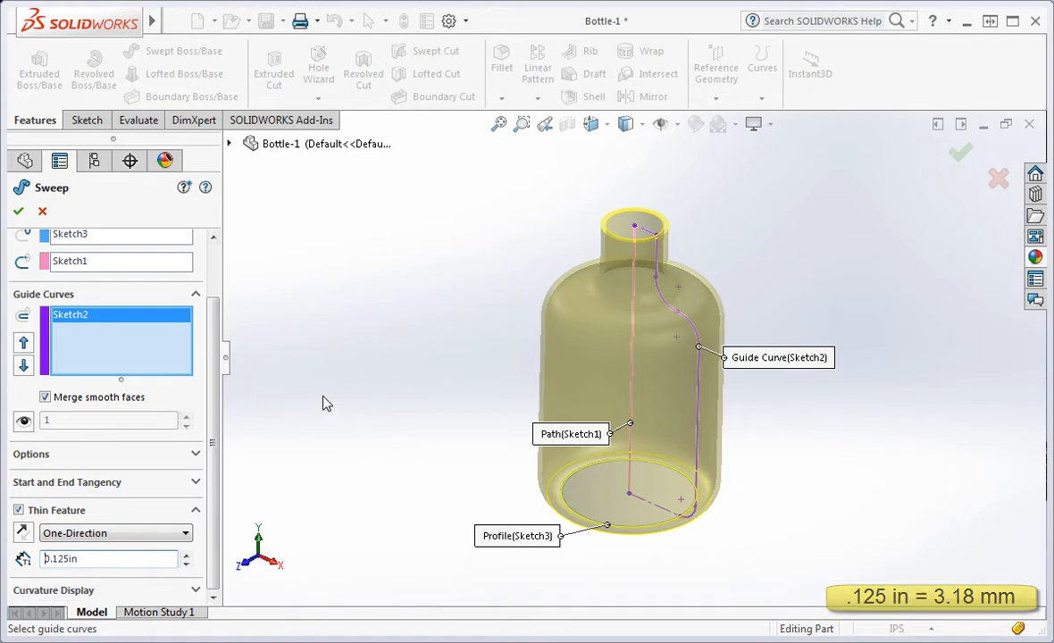
click(18, 211)
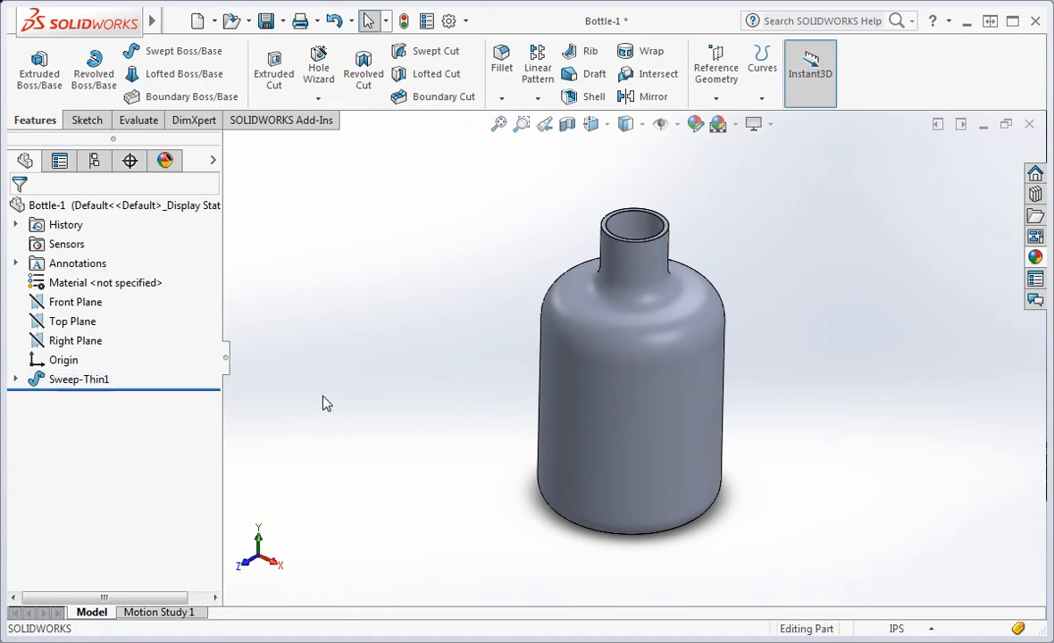
Cut a section view through the Front Plane to reveal the bottle's hollow interior
click(77, 302)
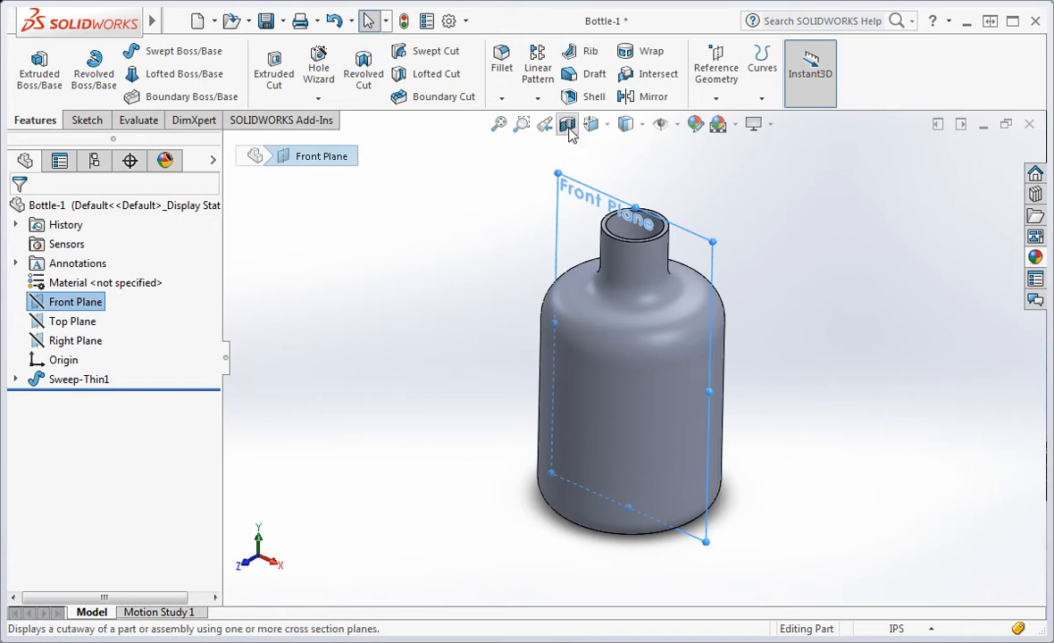
click(568, 125)
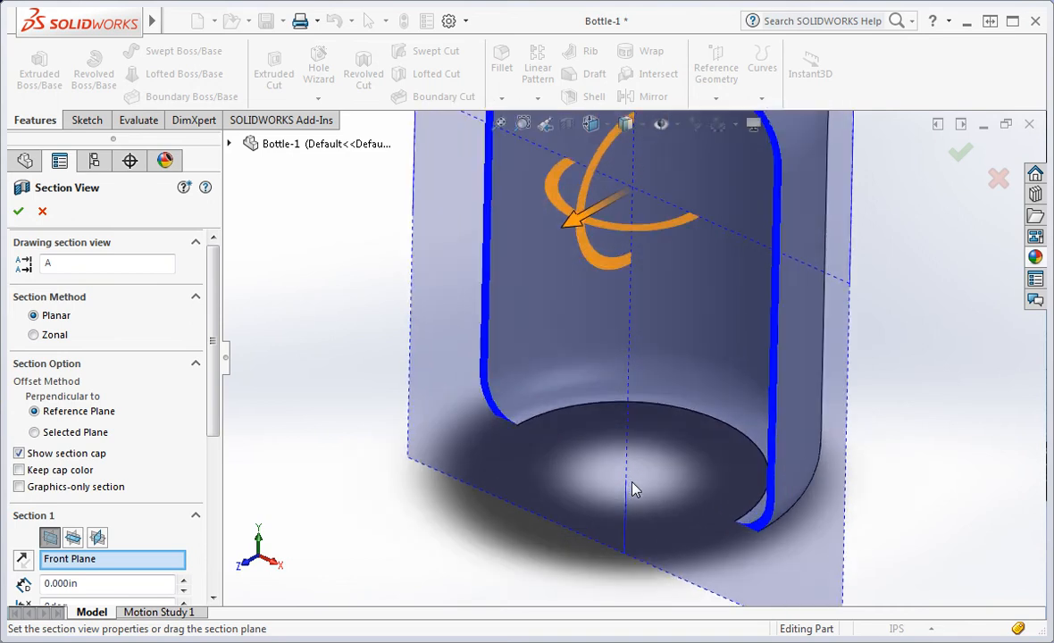
mouse_move(511, 438)
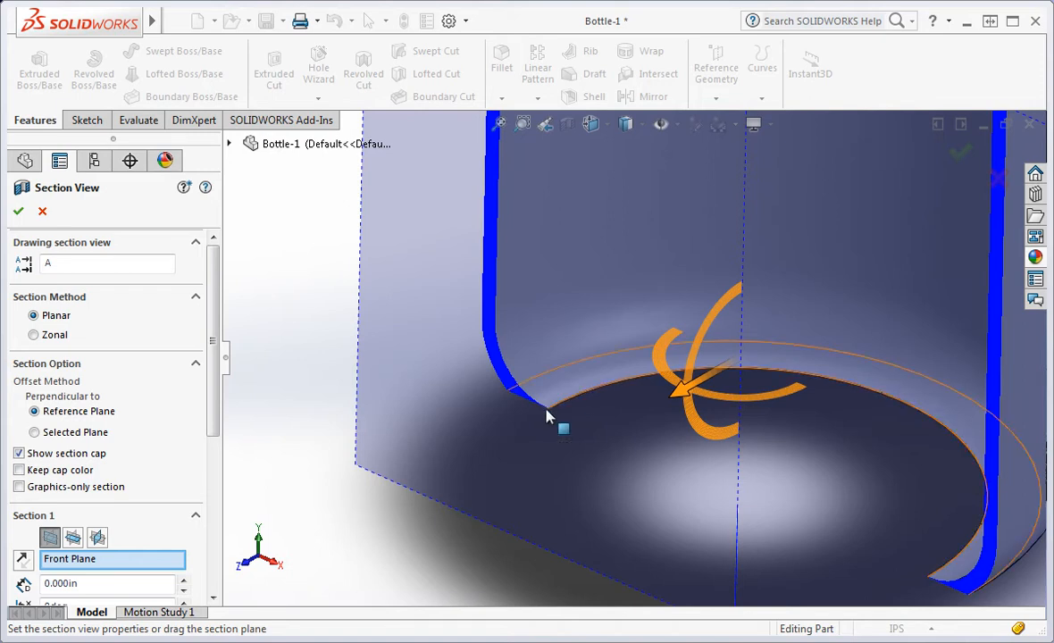
mouse_move(565, 408)
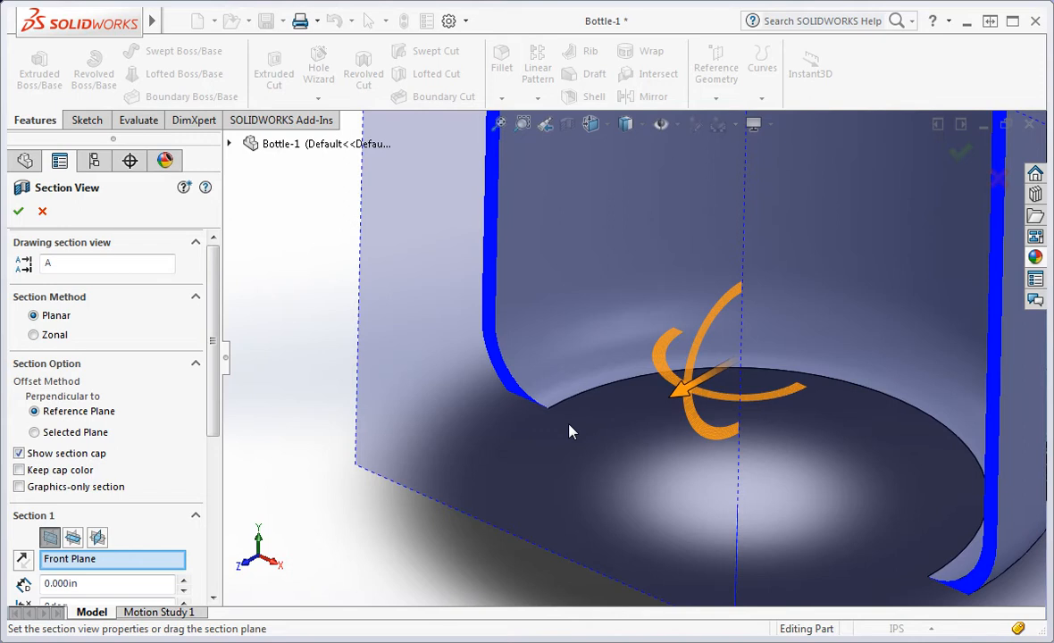
mouse_move(479, 491)
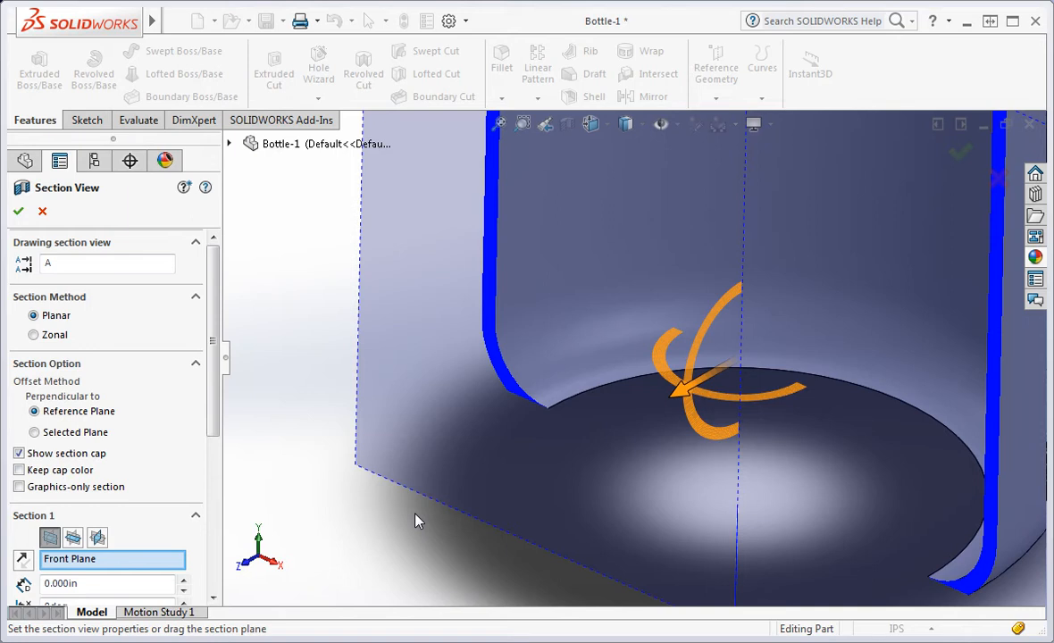
mouse_move(479, 196)
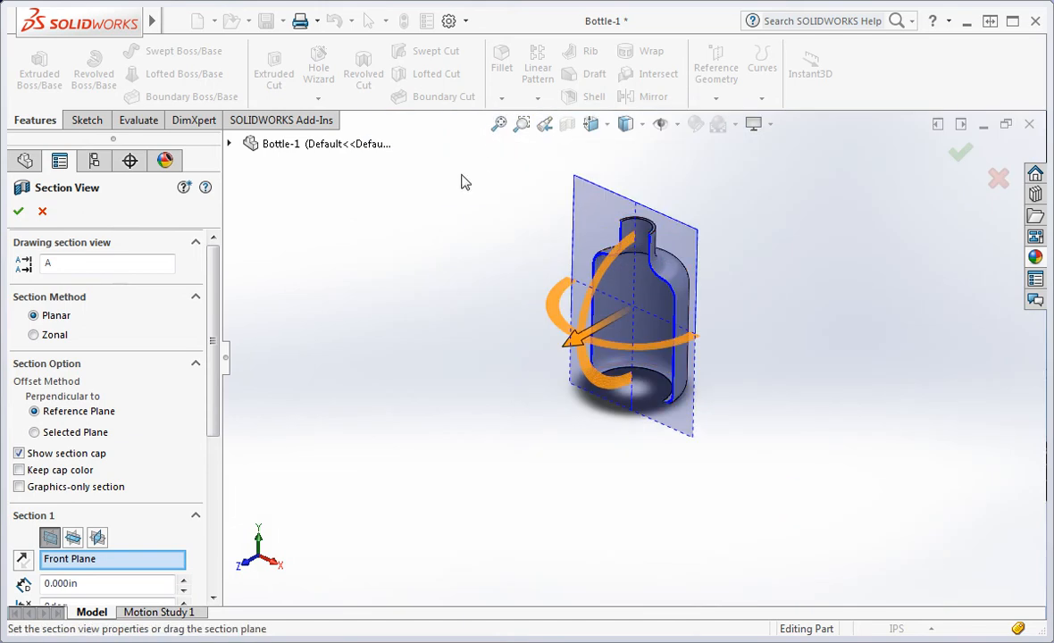
Exit the section view and reopen Sweep-Thin1's definition scrolled to its 0.125 in Thin Feature
click(18, 211)
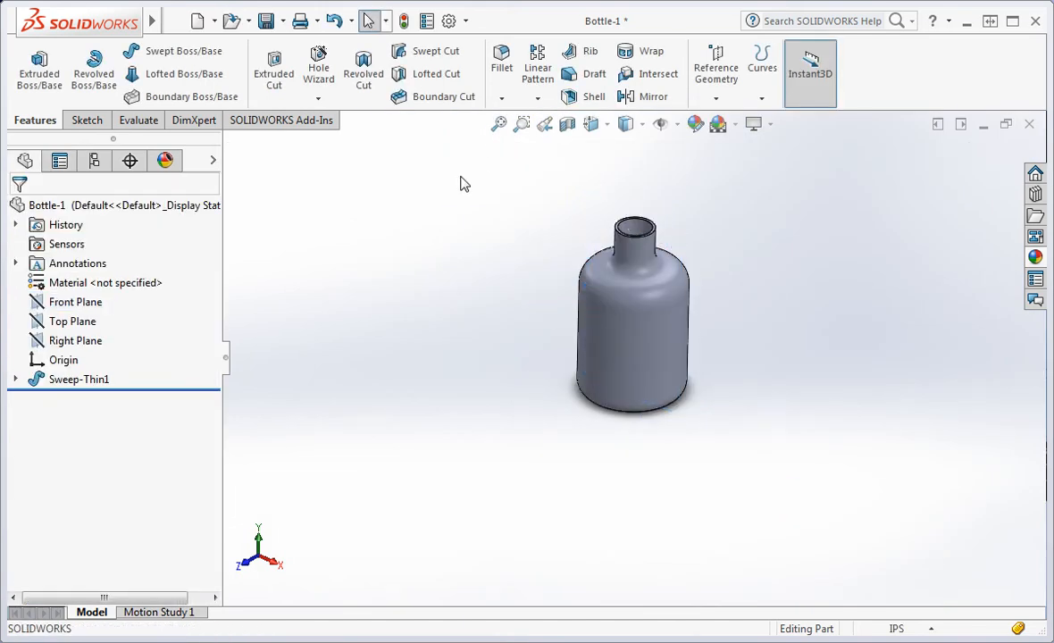
mouse_move(433, 205)
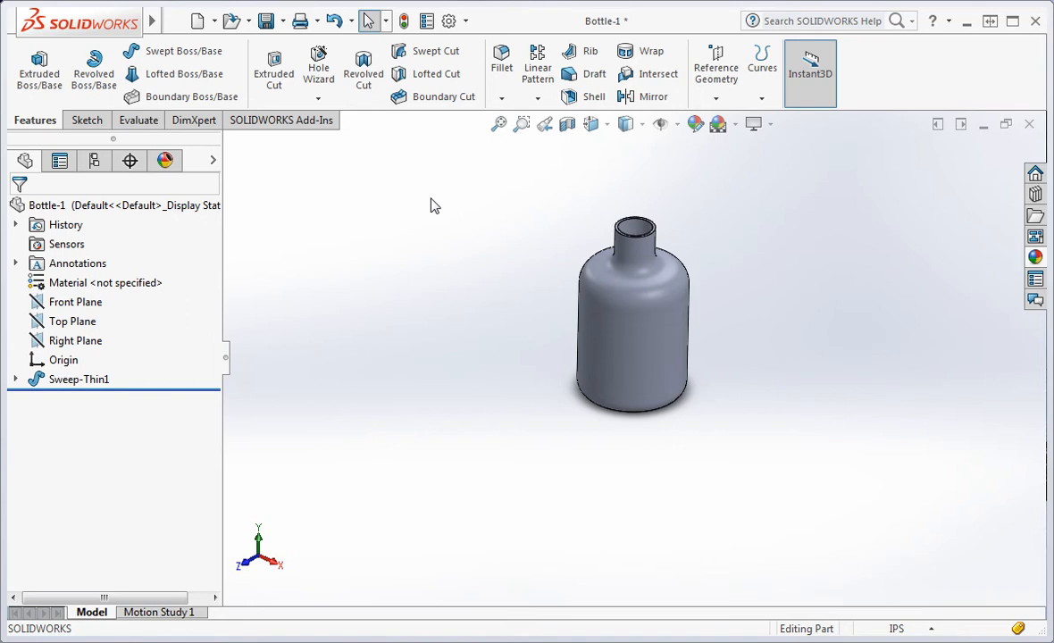
click(78, 379)
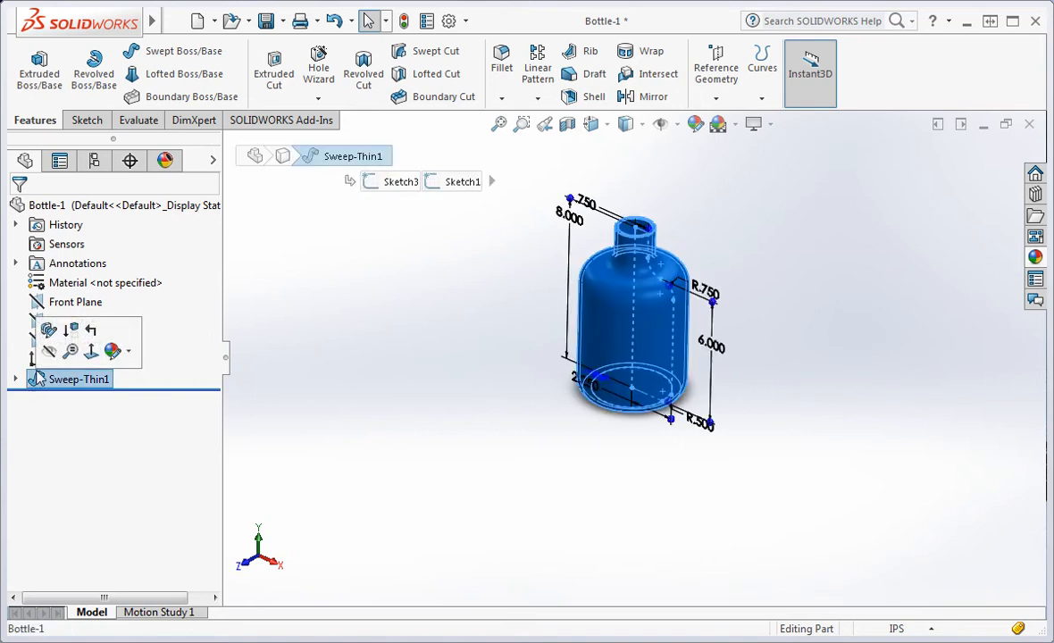
double_click(79, 378)
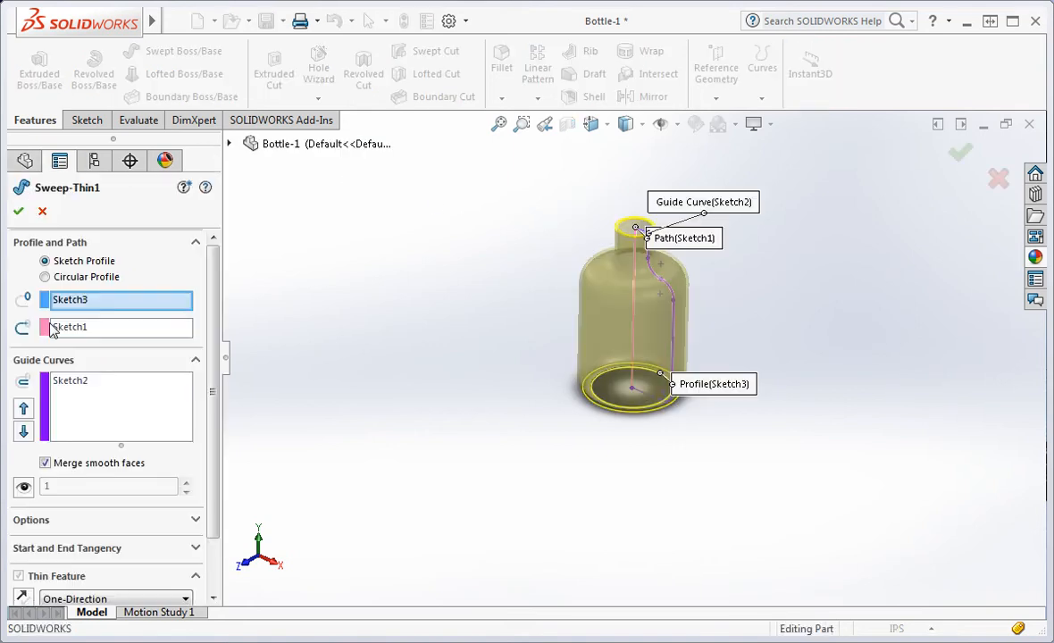
scroll(down, 3)
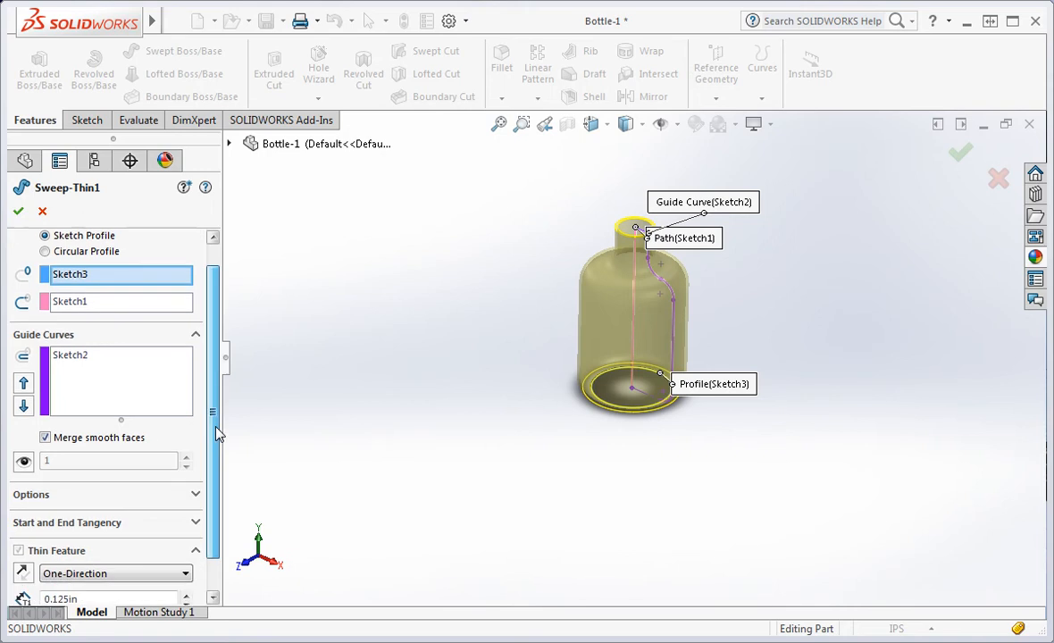
scroll(down, 3)
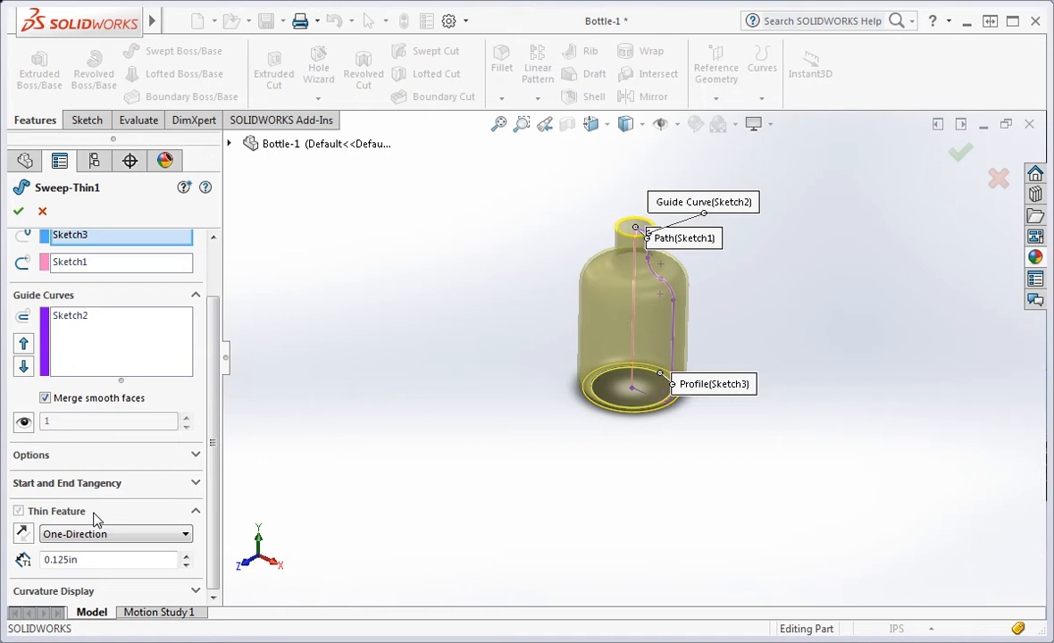
mouse_move(324, 400)
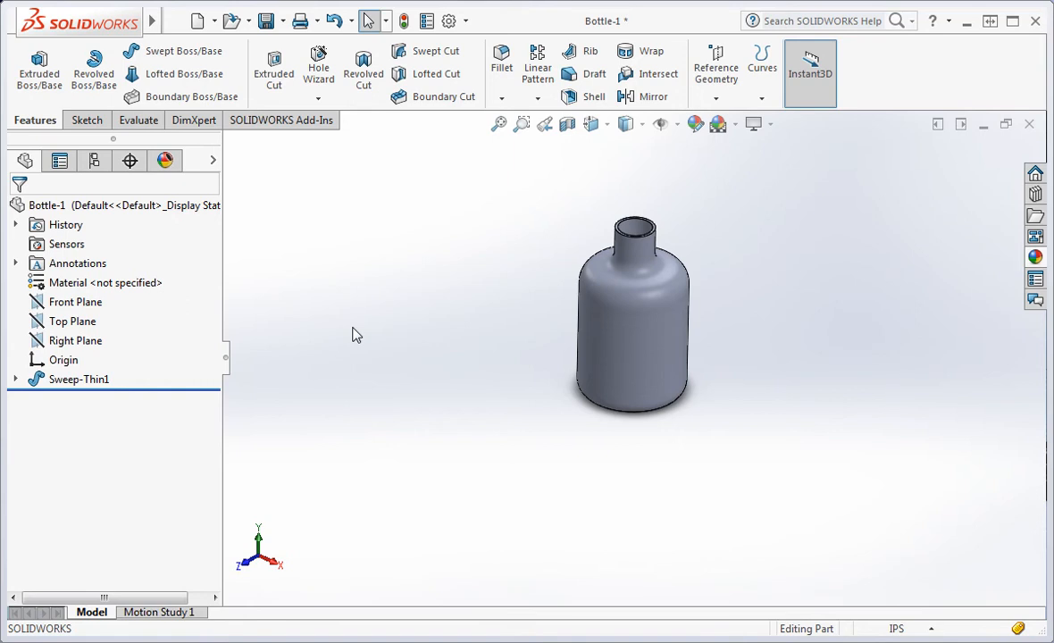
Delete Sweep-Thin1 from the bottle part and confirm
right_click(79, 379)
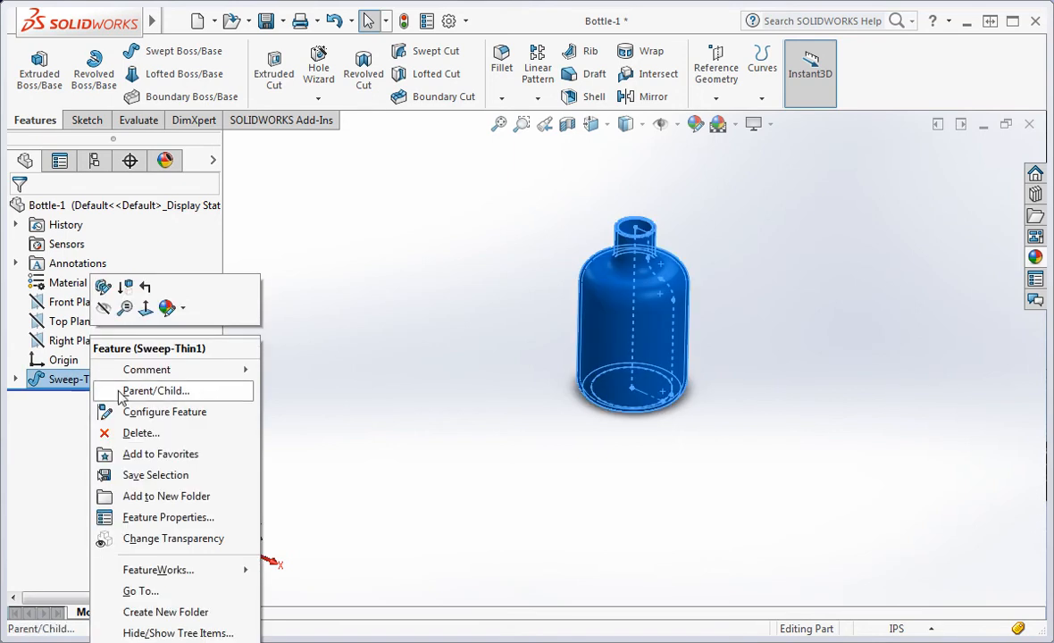
click(140, 432)
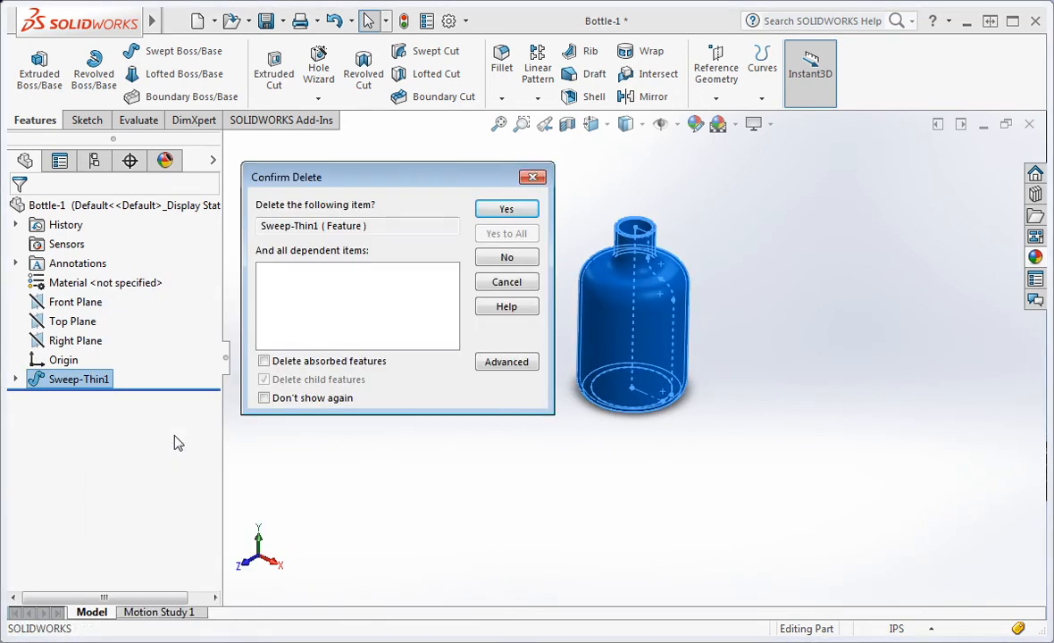
mouse_move(508, 210)
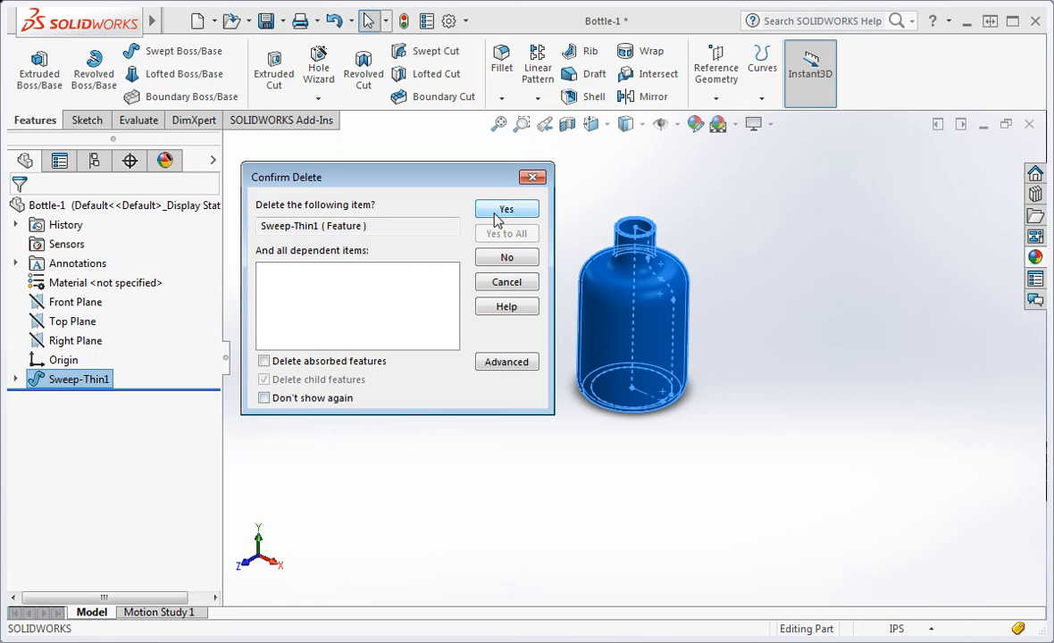
click(507, 207)
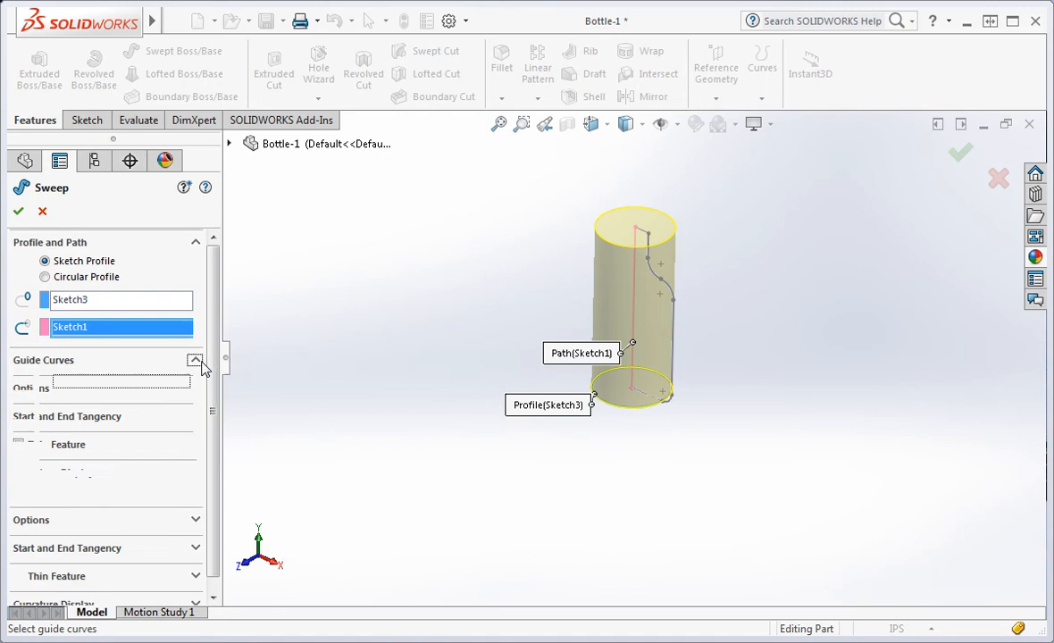
Complete a solid Sweep1 of Sketch3 along Sketch1 guided by Sketch2, then clear the selection
click(196, 360)
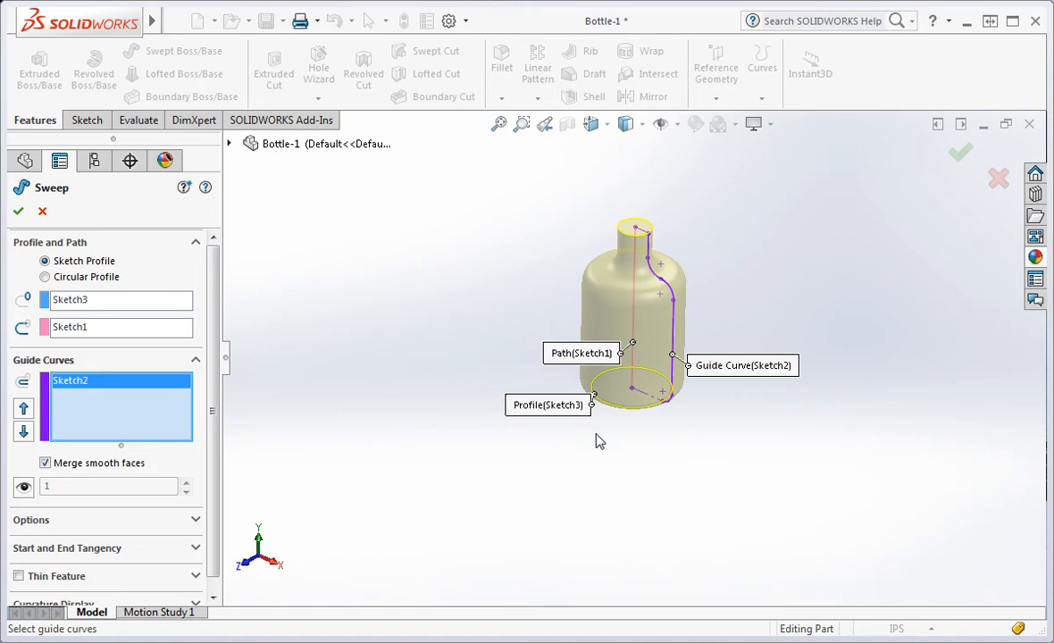
click(18, 211)
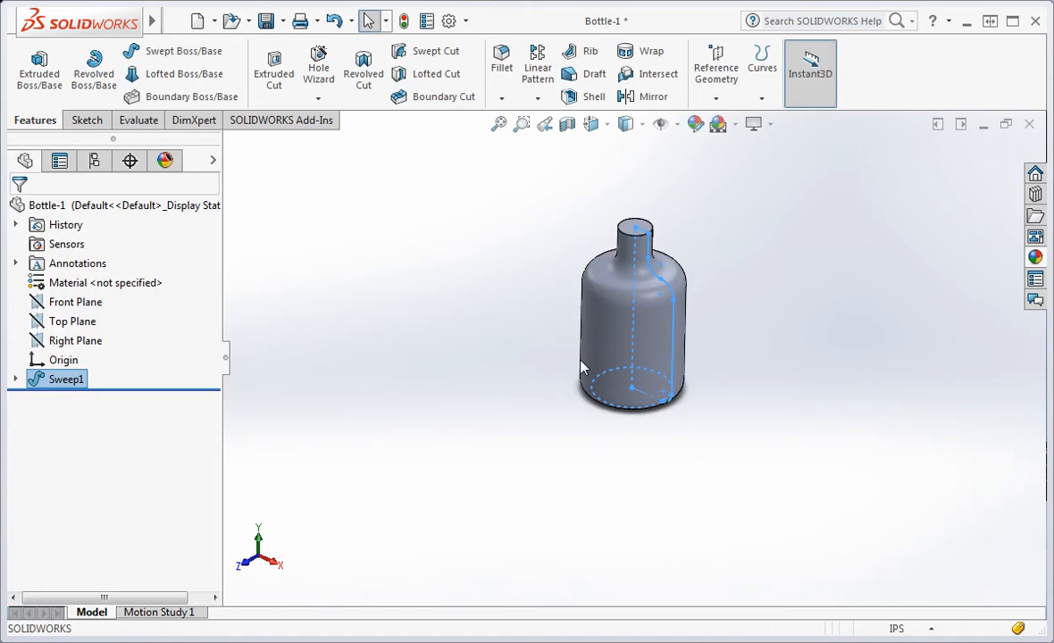
click(499, 125)
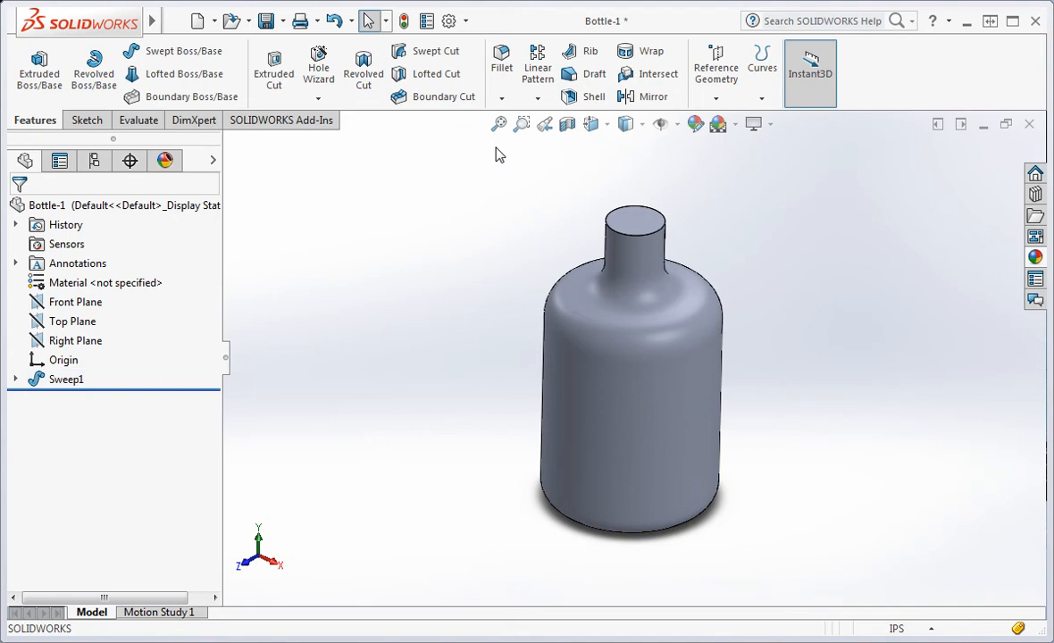
Begin Sketch4 on the Front Plane and convert the bottle's bottom edge into a sketch line
click(85, 120)
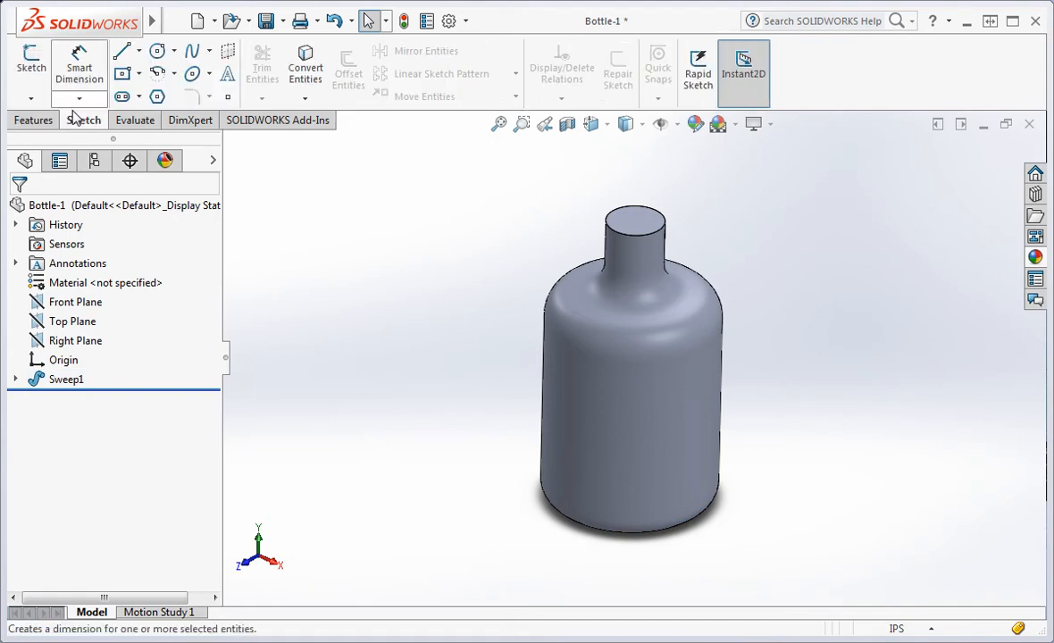
click(30, 62)
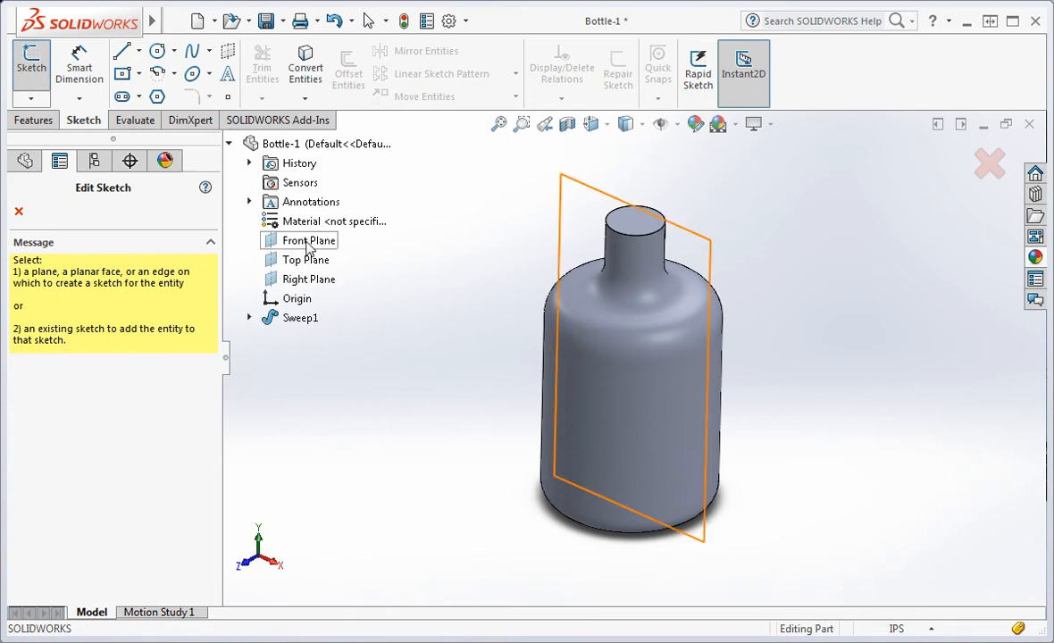
click(308, 240)
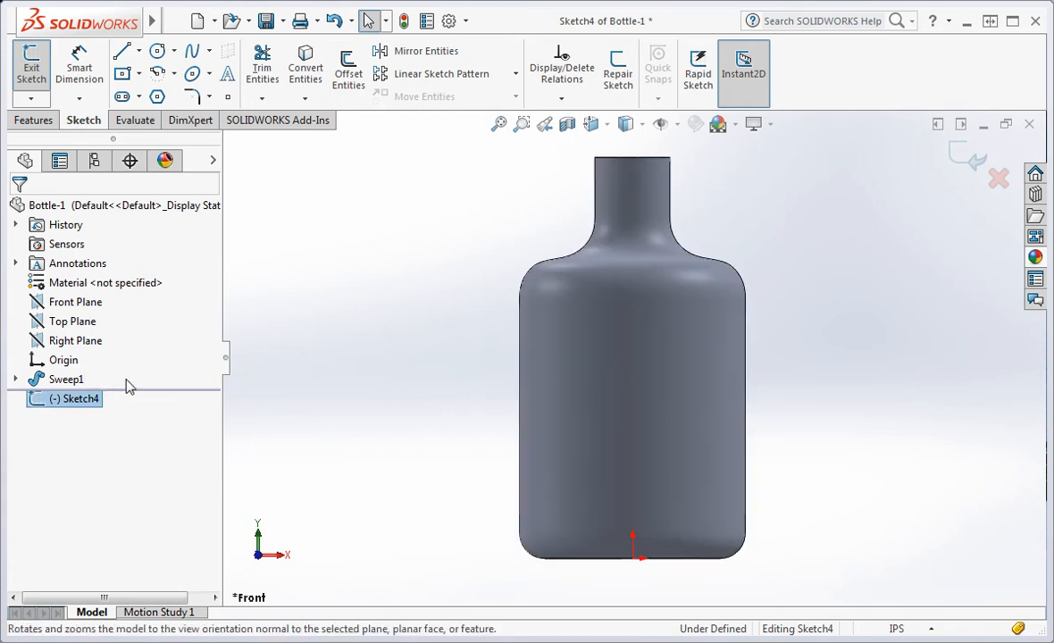
click(259, 370)
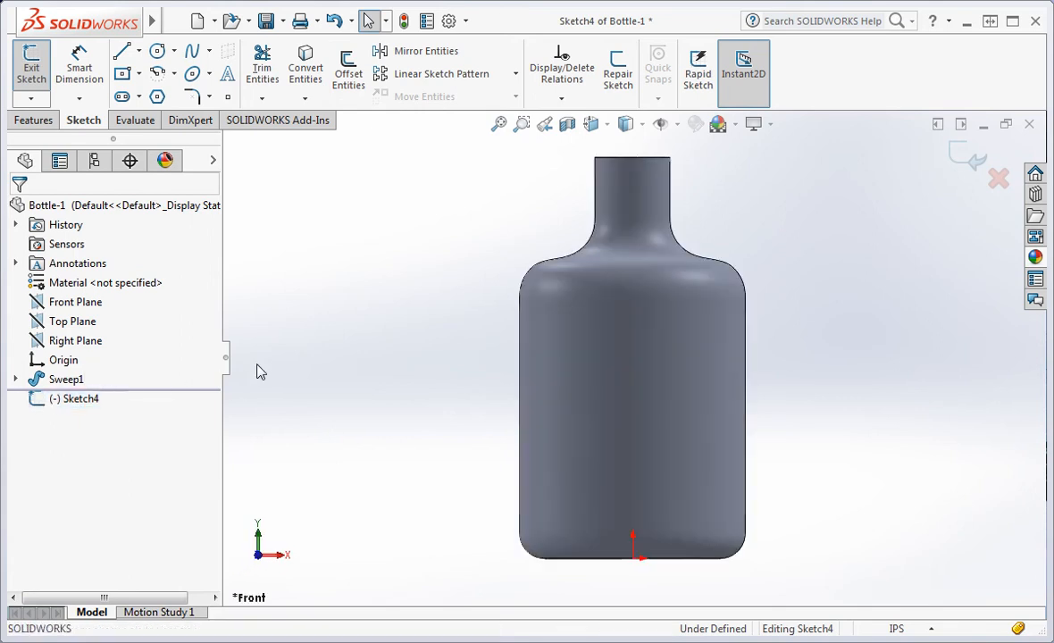
mouse_move(597, 563)
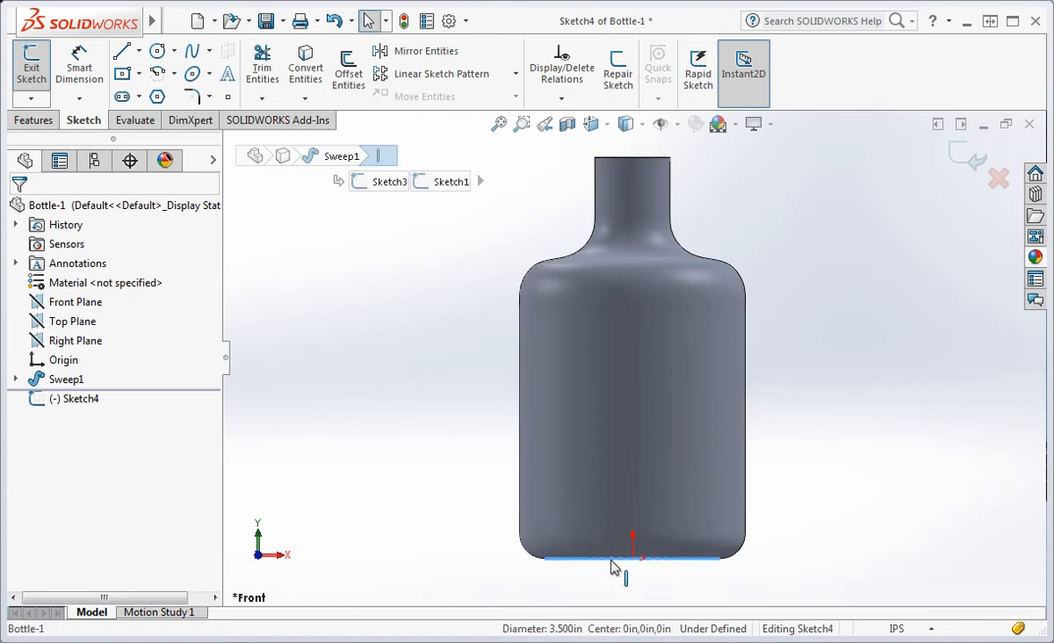
mouse_move(615, 572)
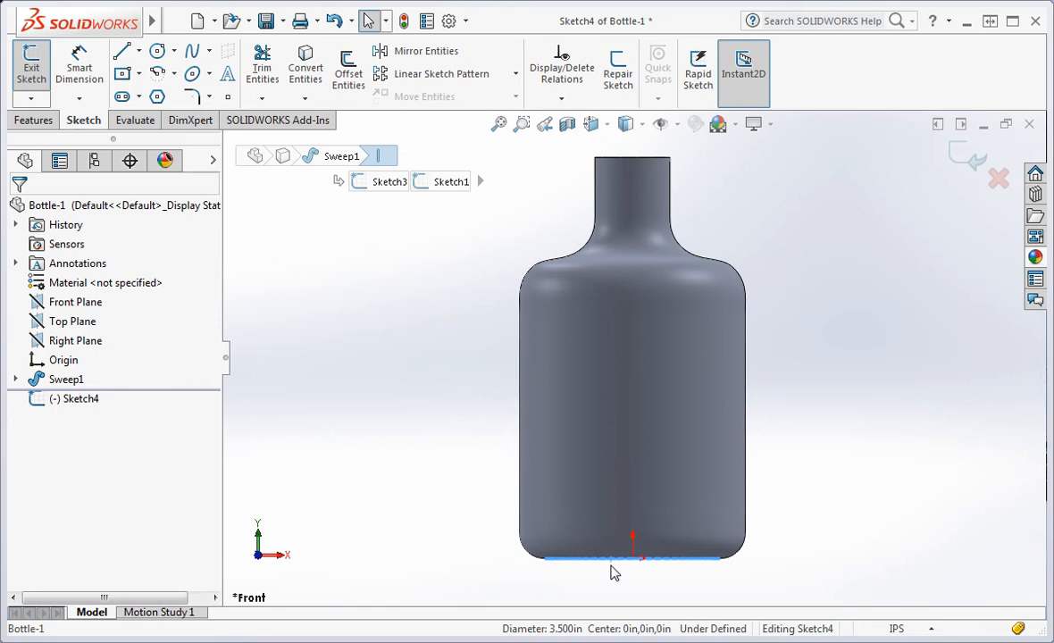
mouse_move(304, 63)
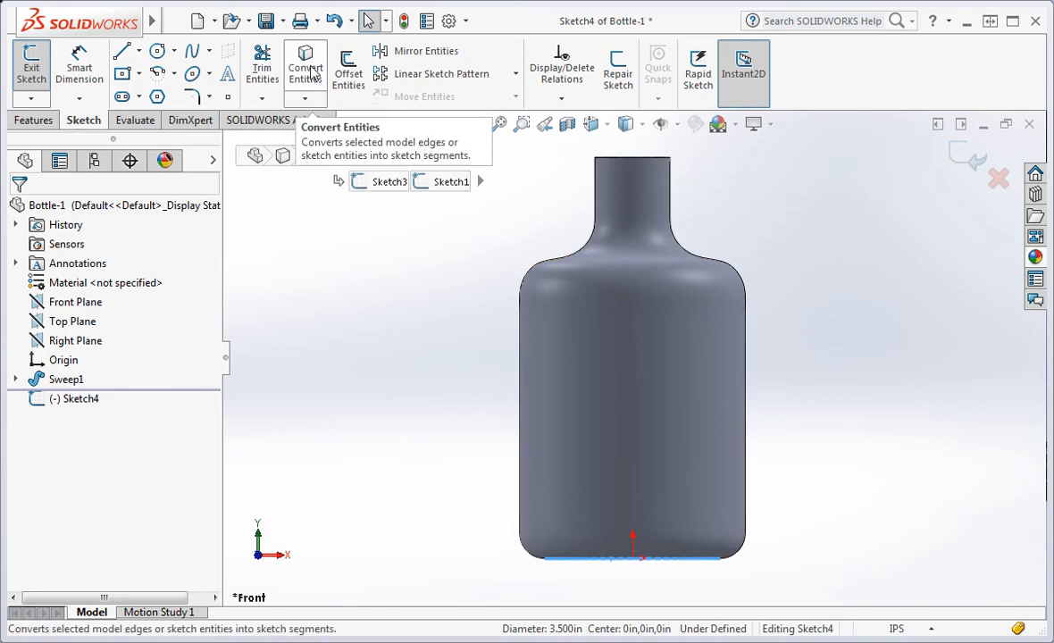
click(303, 68)
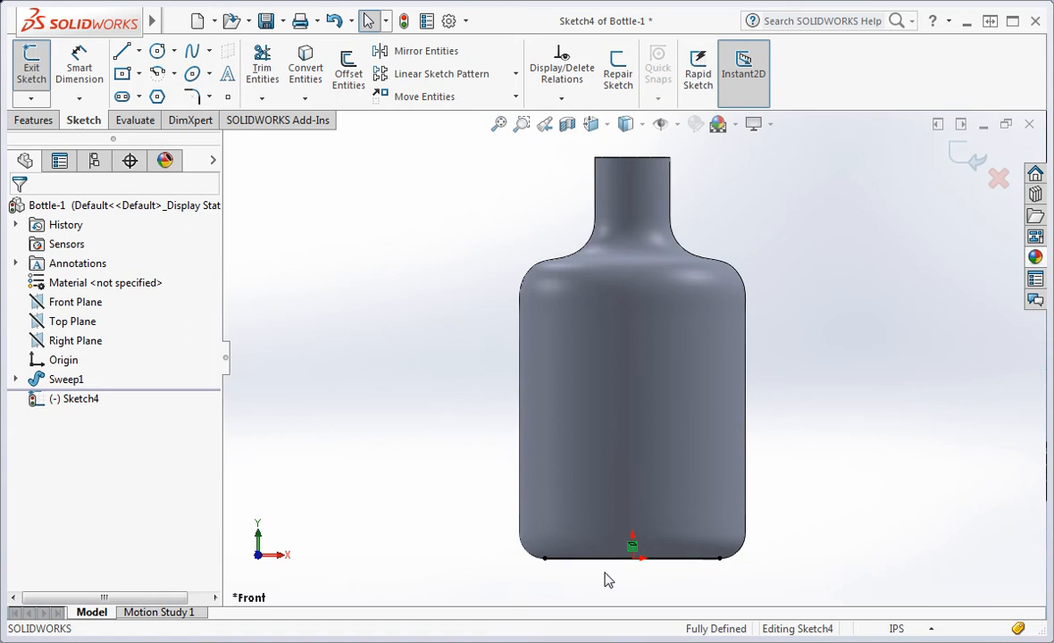
mouse_move(236, 474)
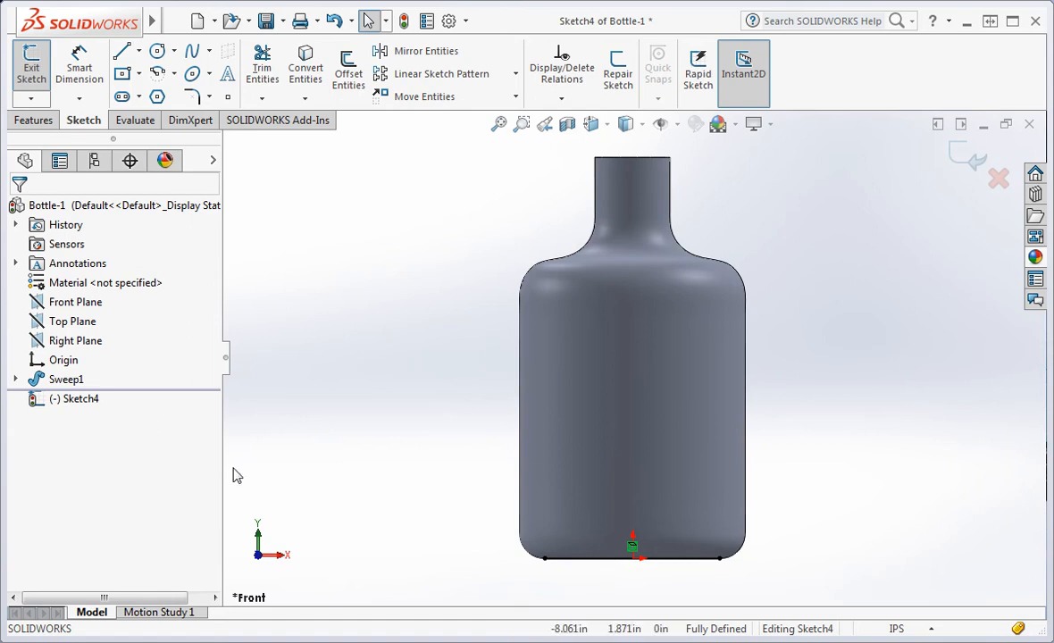
Hide the body, make the bottom line construction geometry, and add a 0.750 in vertical line
right_click(66, 379)
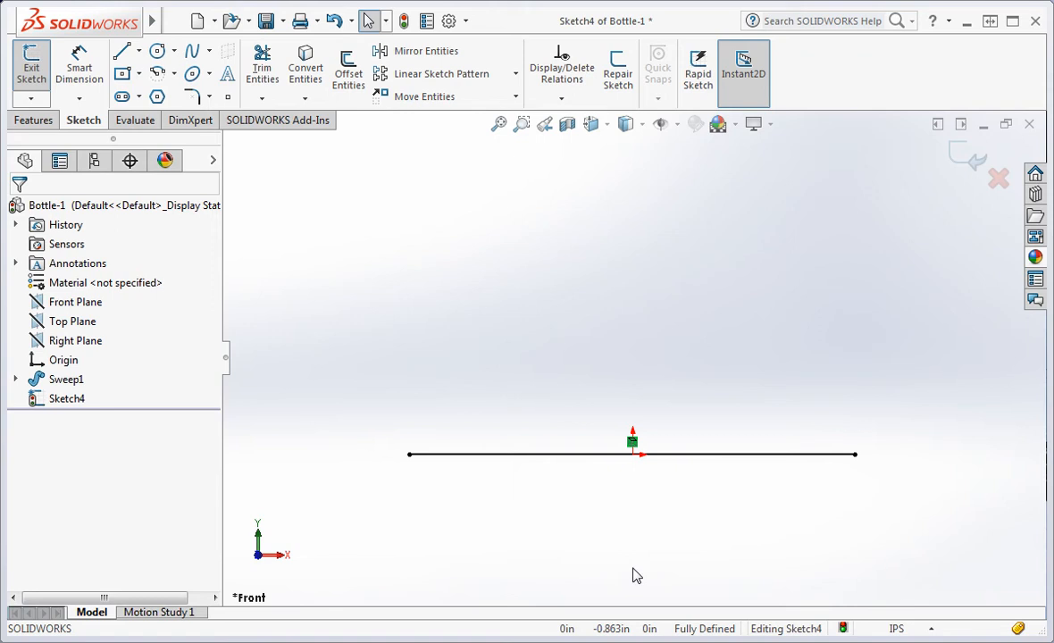
mouse_move(632, 497)
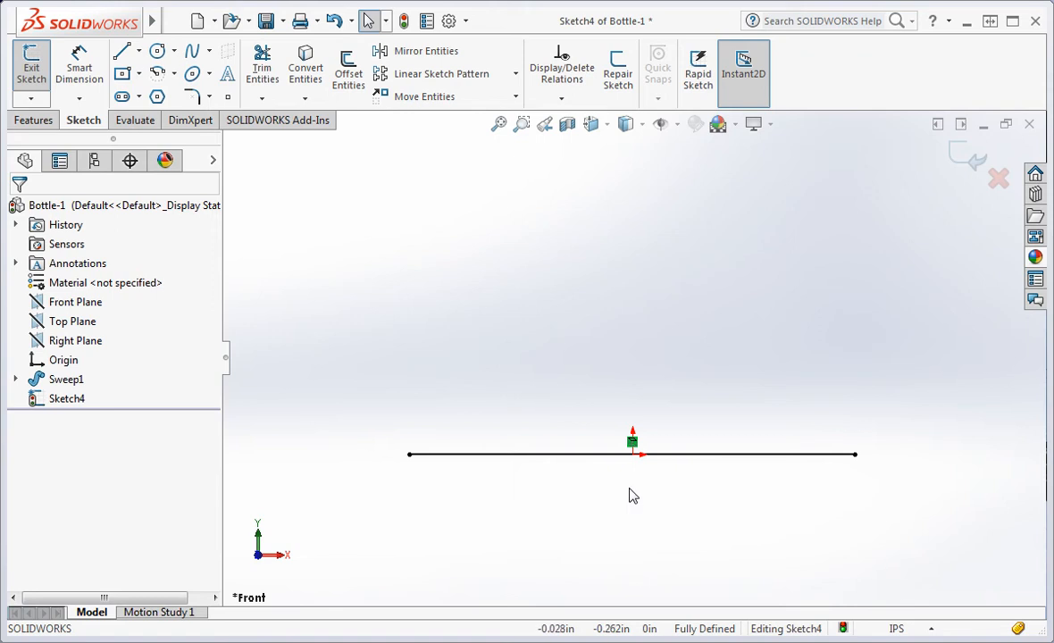
click(633, 456)
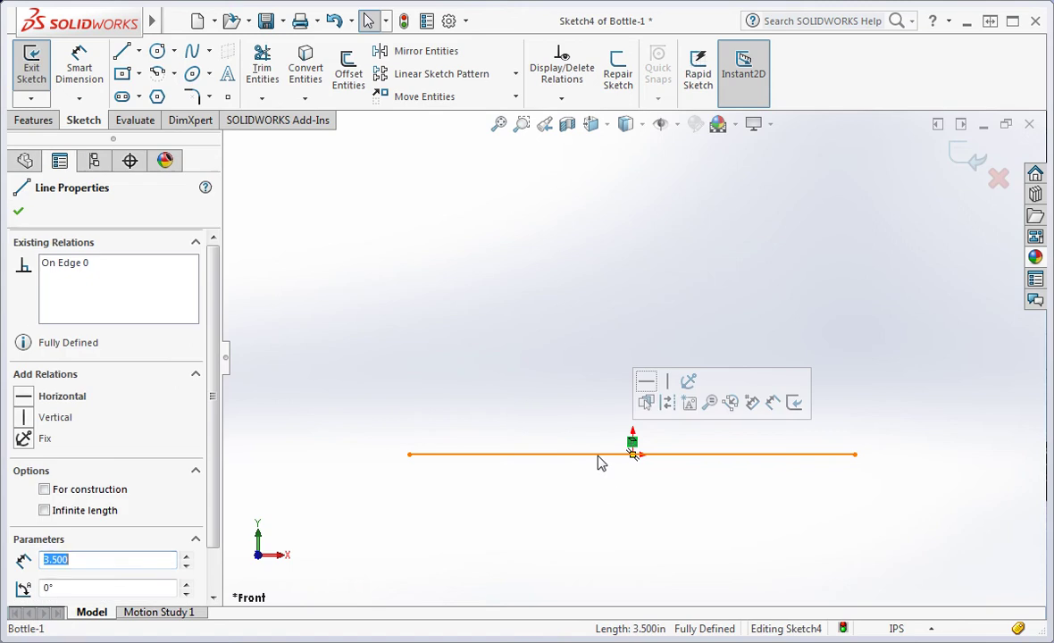
mouse_move(669, 404)
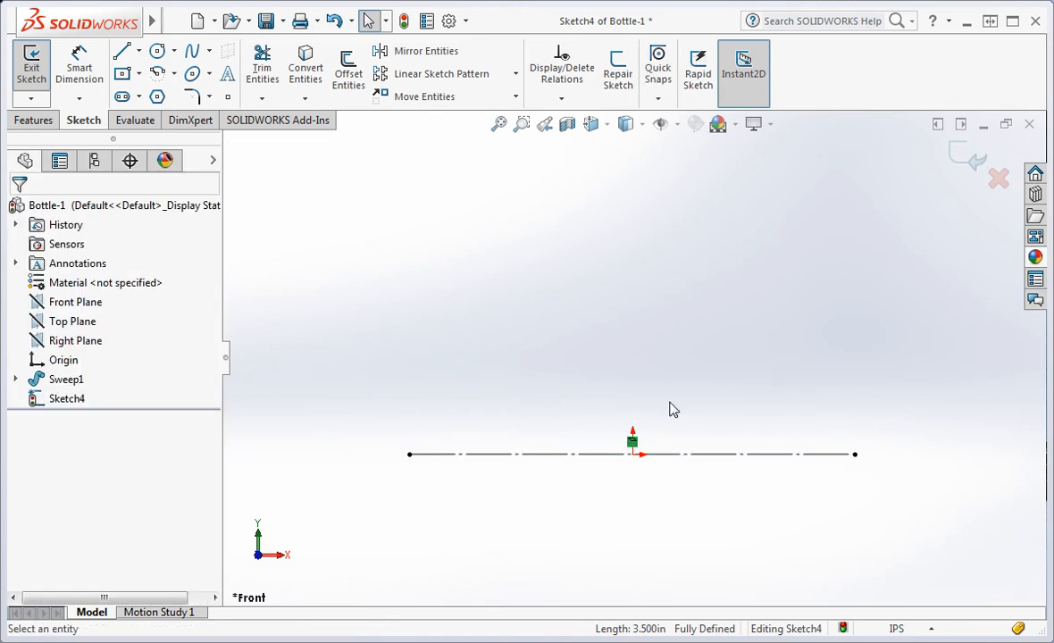
click(121, 51)
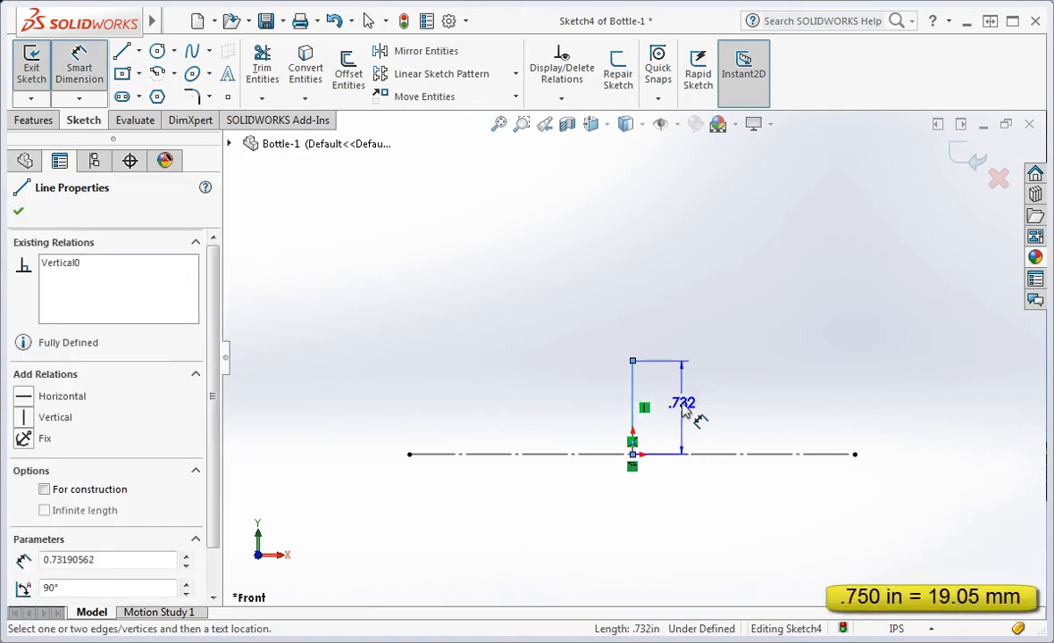
click(684, 404)
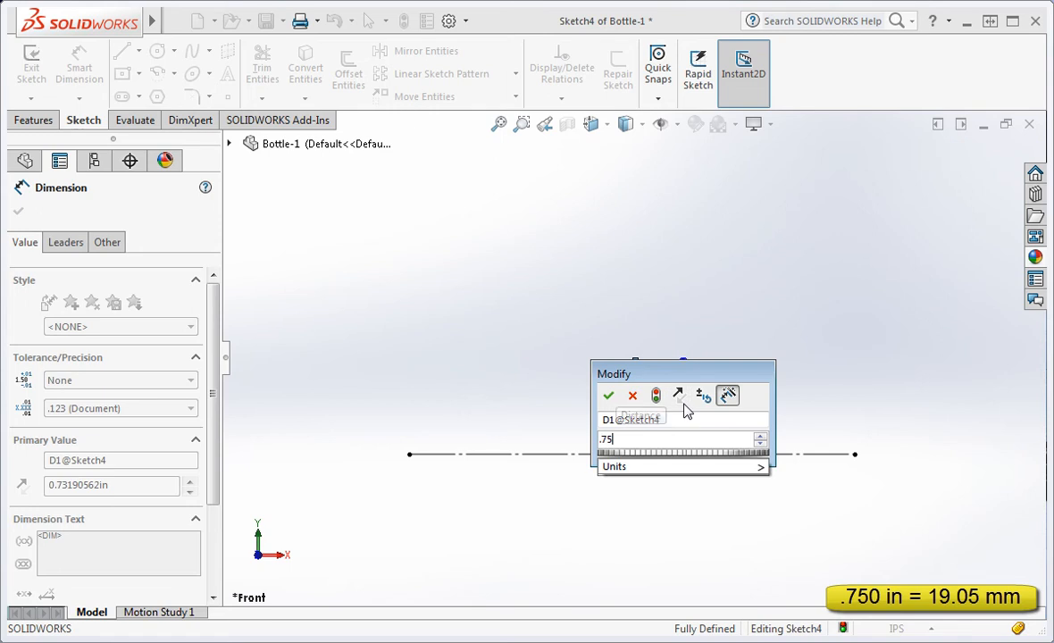
mouse_move(634, 402)
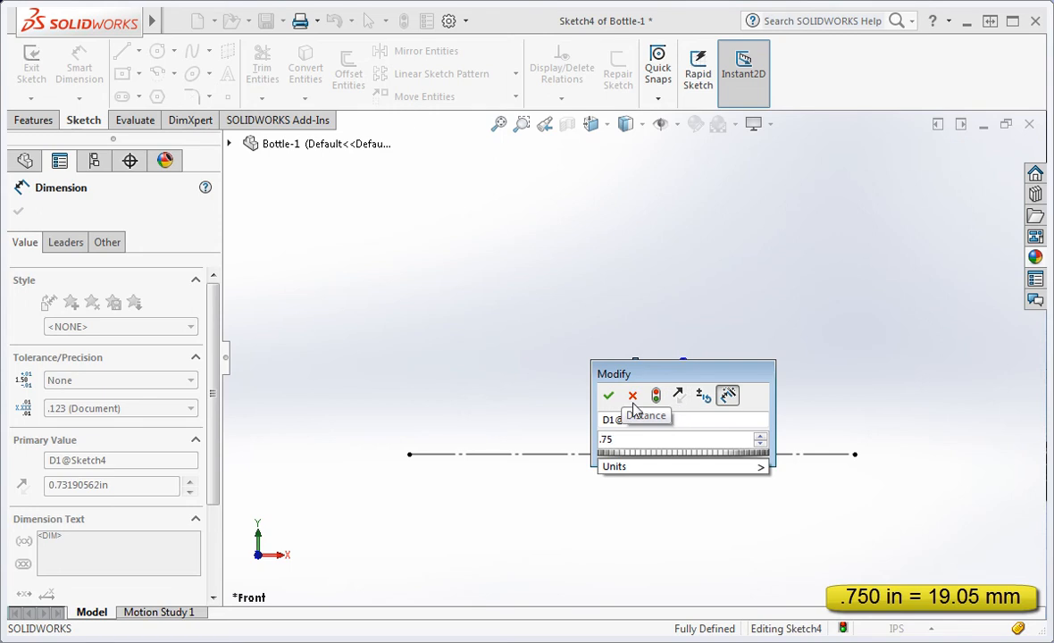
click(607, 397)
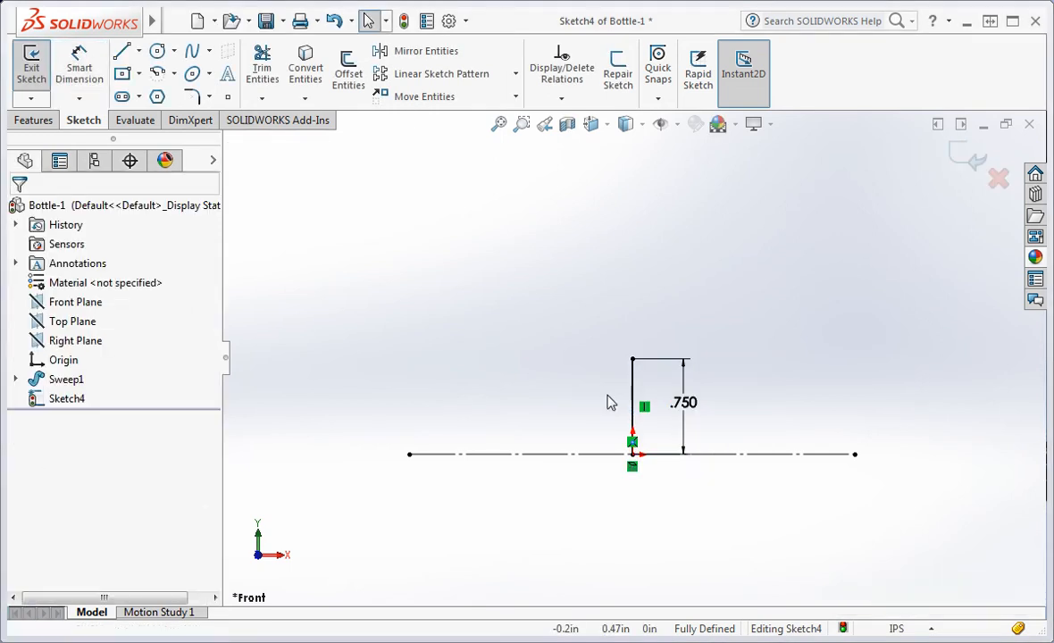
mouse_move(246, 143)
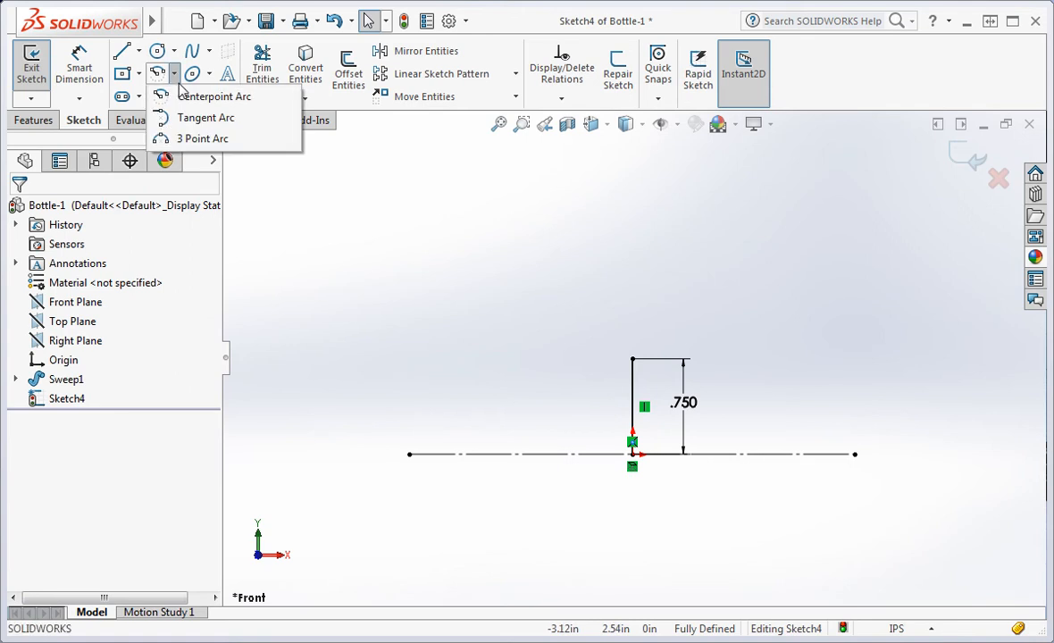
mouse_move(204, 140)
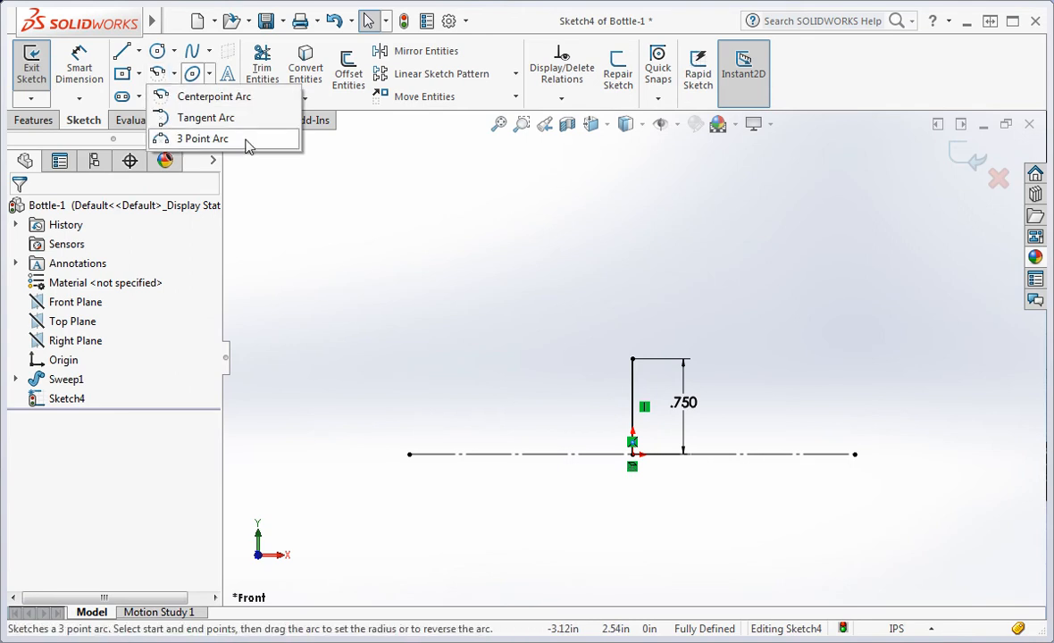
Draw two three-point arcs as an S-curve to the vertical line and close the base with a horizontal line
click(204, 140)
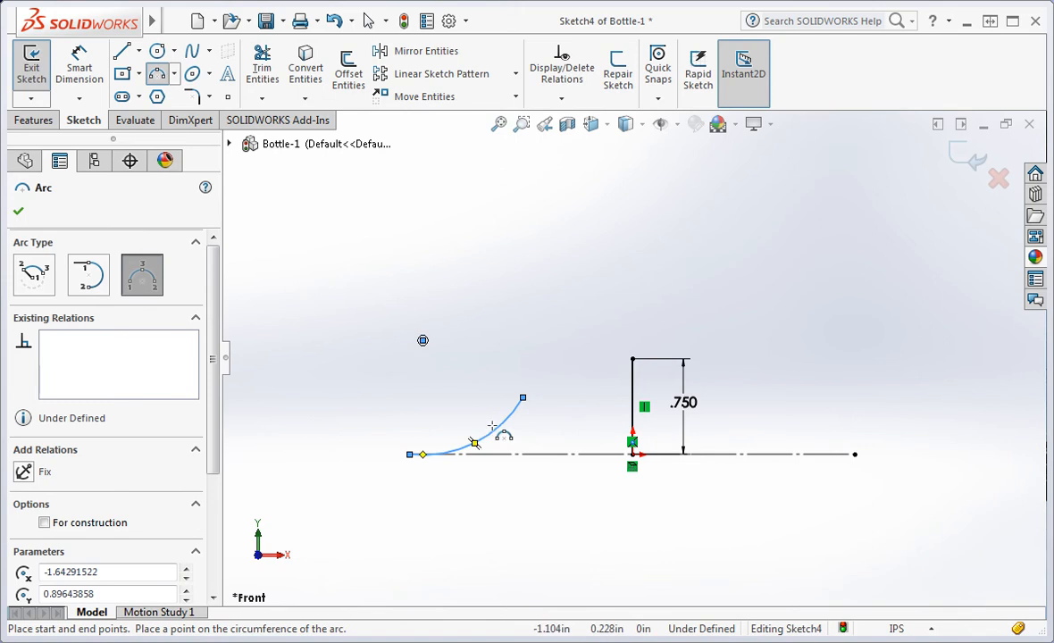
mouse_move(522, 392)
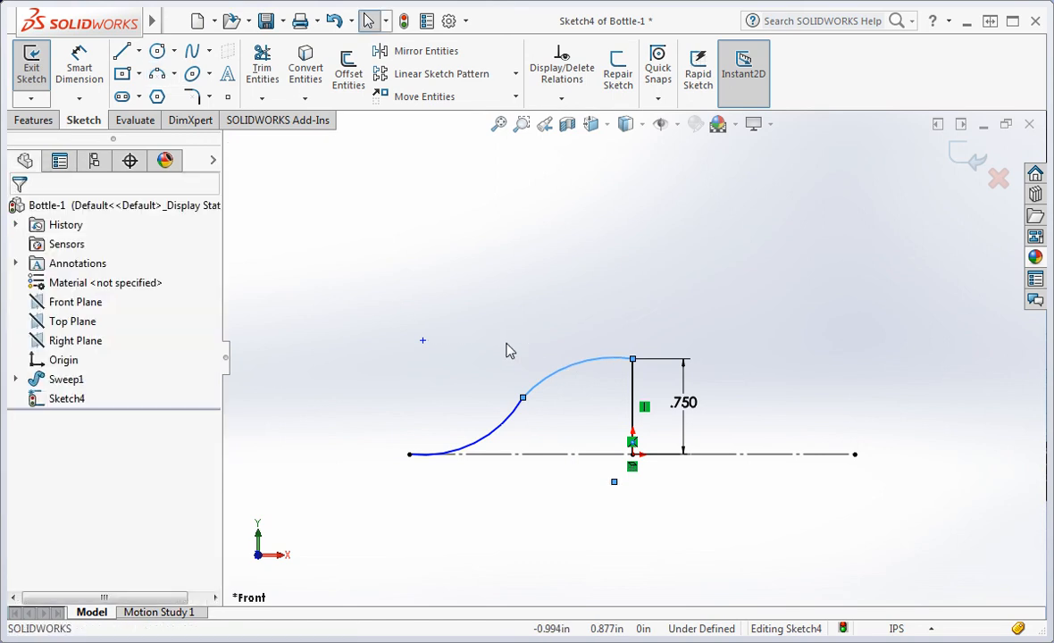
click(121, 50)
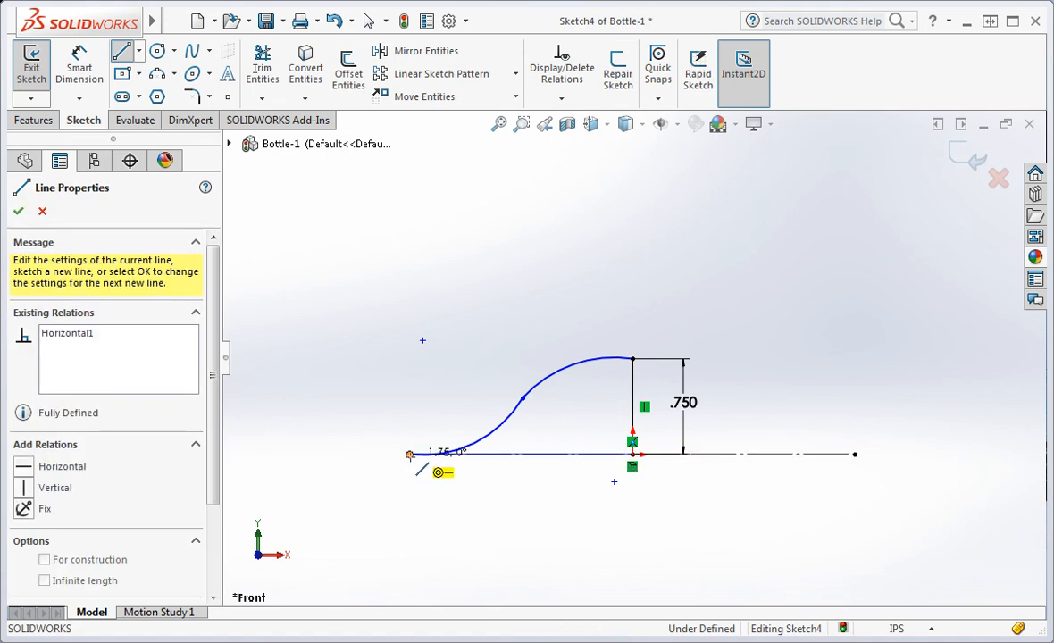
click(18, 211)
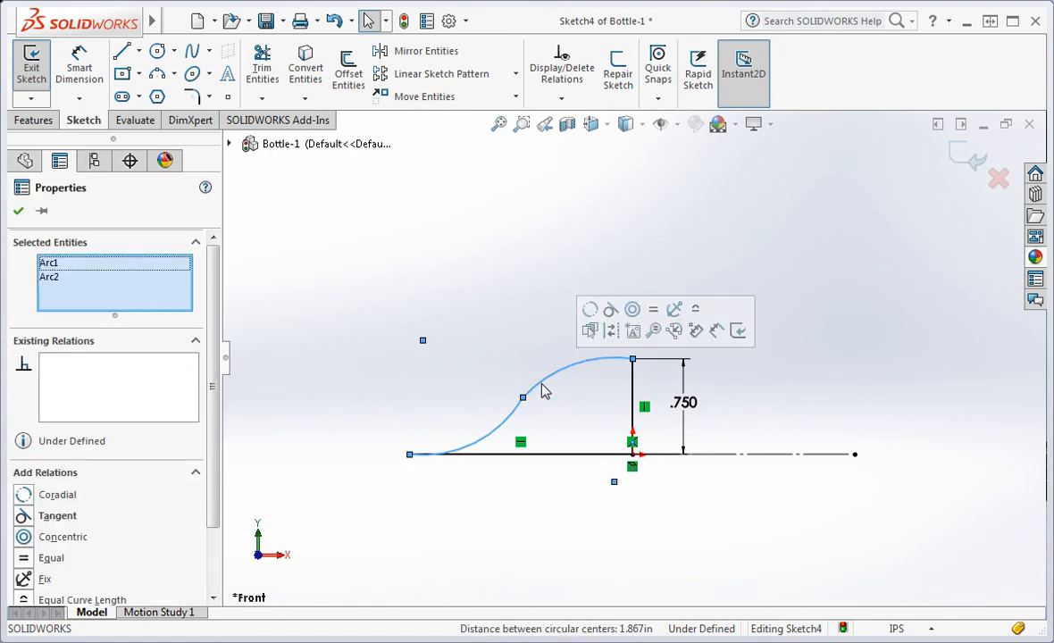
mouse_move(611, 311)
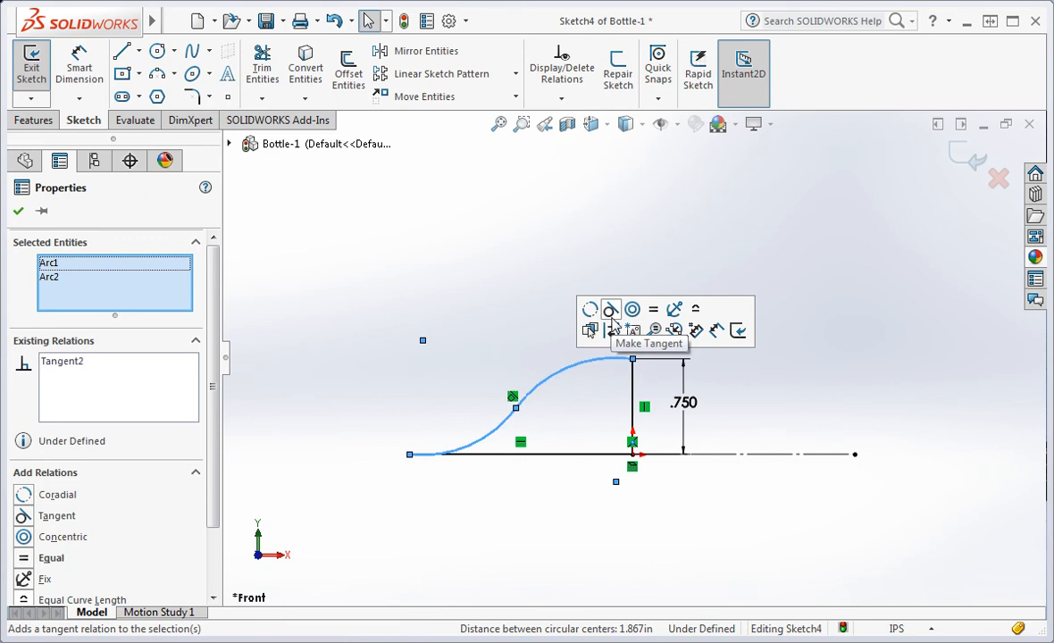
mouse_move(652, 310)
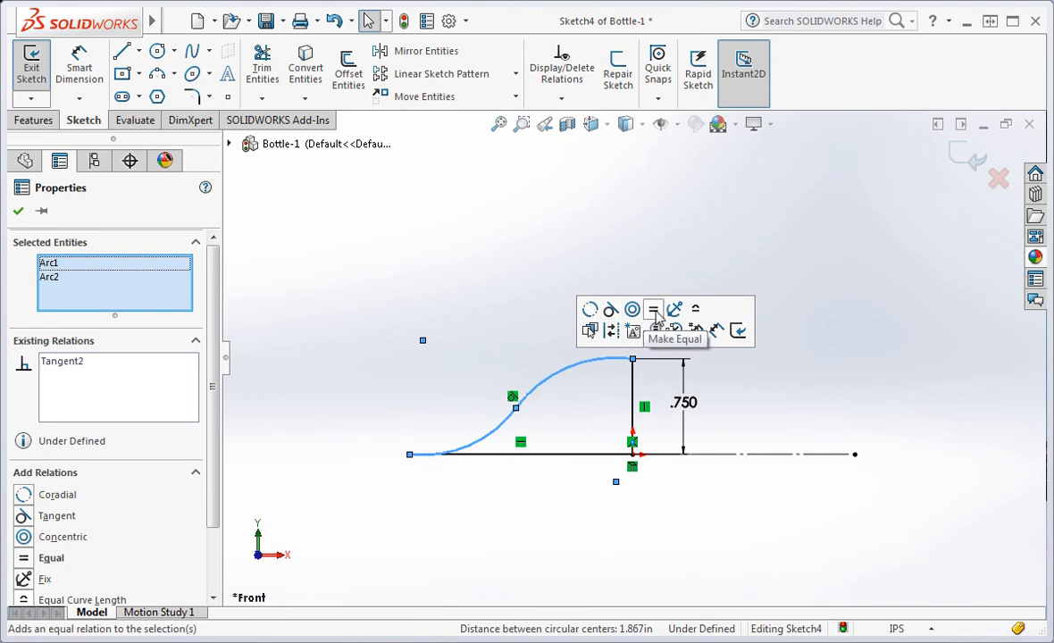
Make the two arcs tangent and equal and pin the stray point coincident to the base line
click(652, 309)
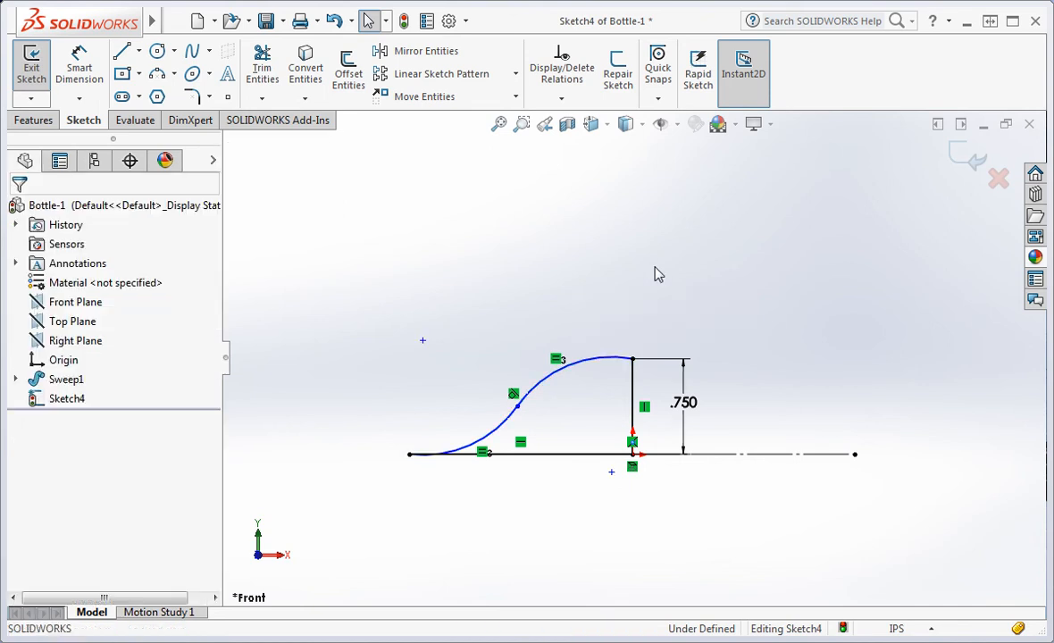
mouse_move(640, 311)
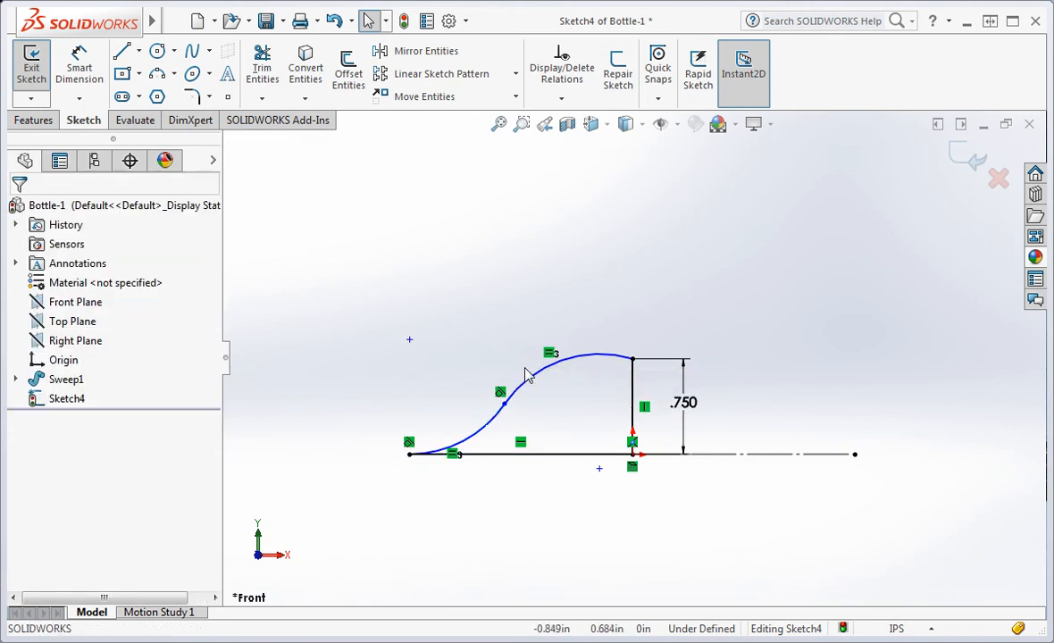
click(581, 358)
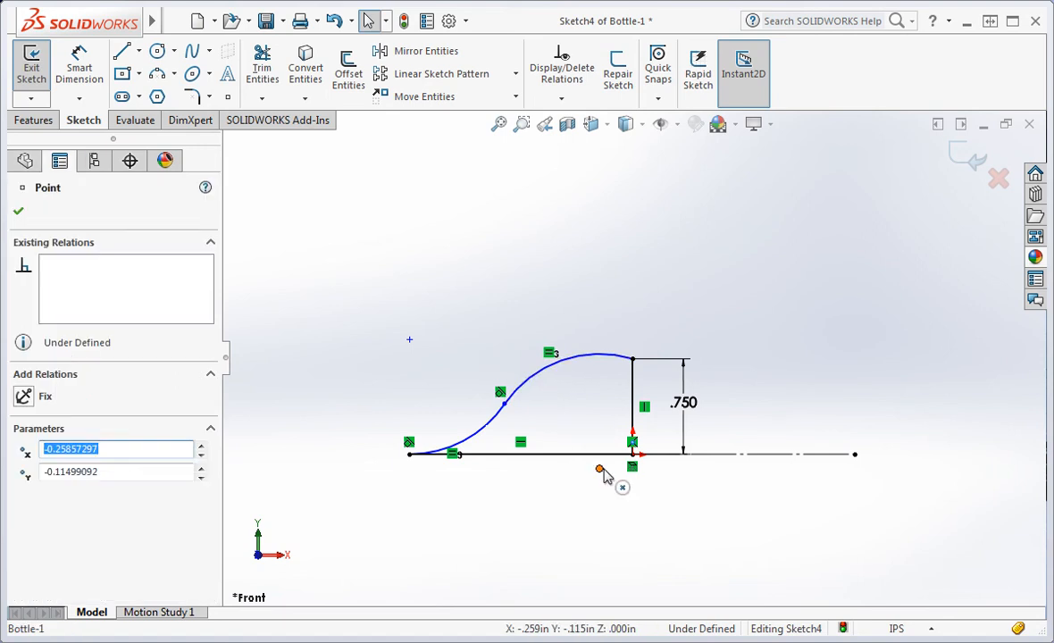
click(633, 402)
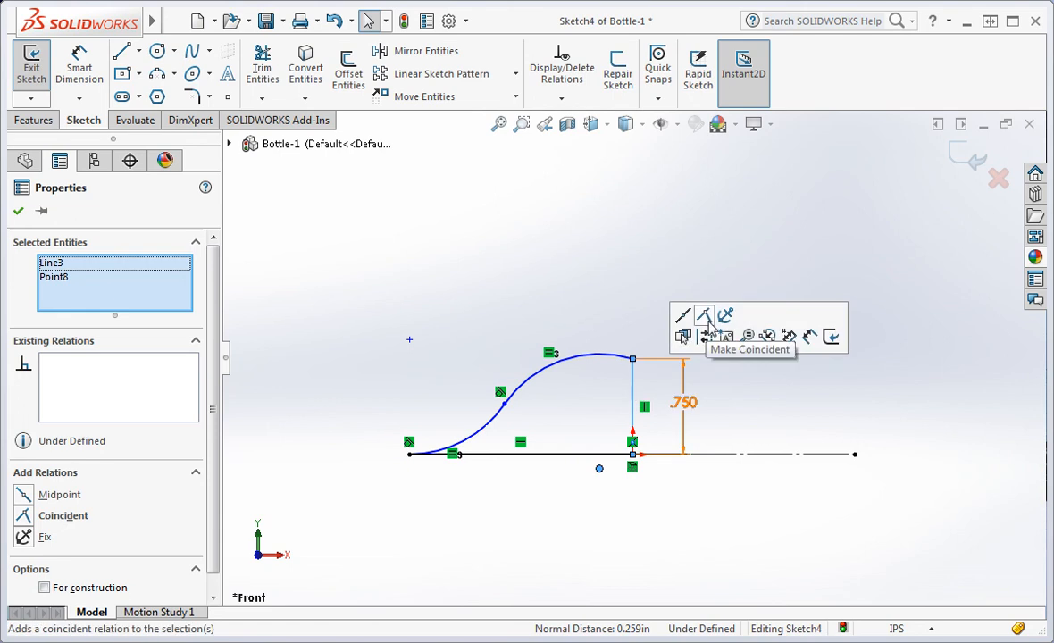
click(685, 316)
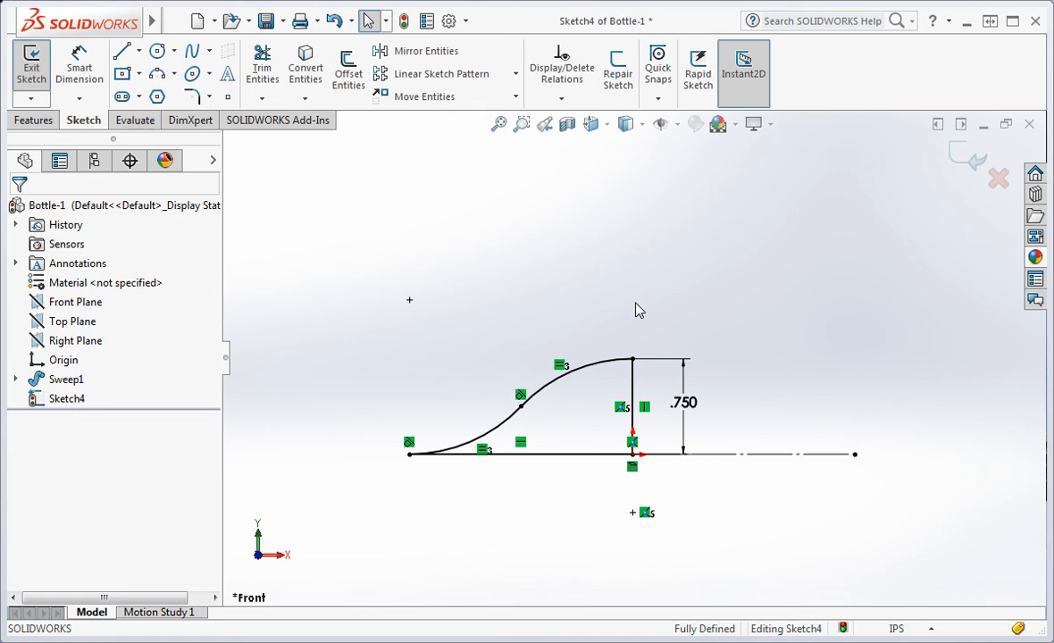
mouse_move(701, 613)
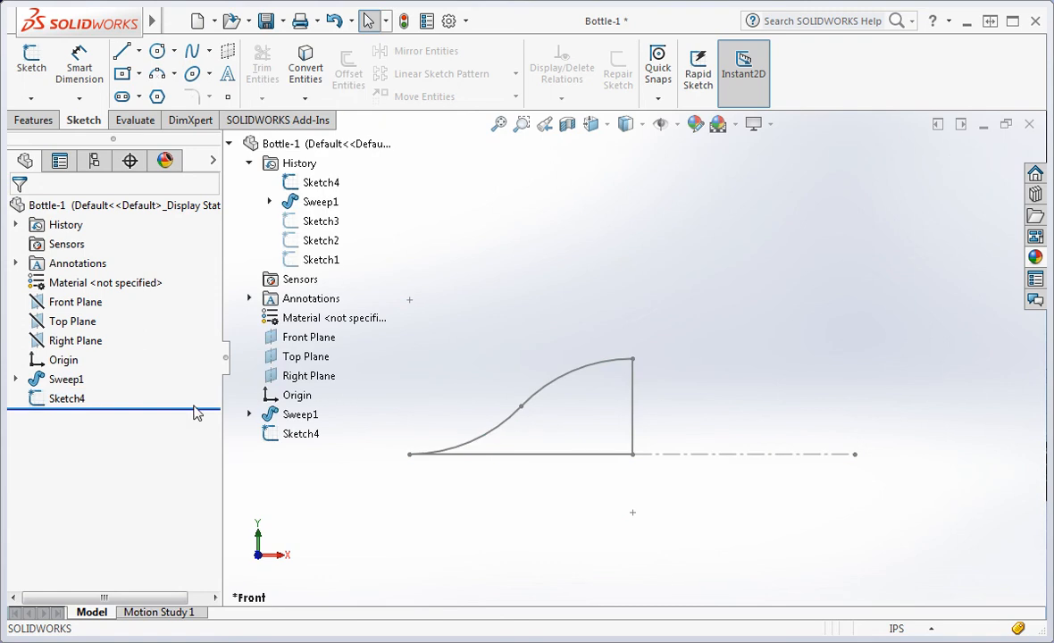
Exit the bottom-cut sketch (Sketch4) and zoom to fit the whole bottle
click(66, 379)
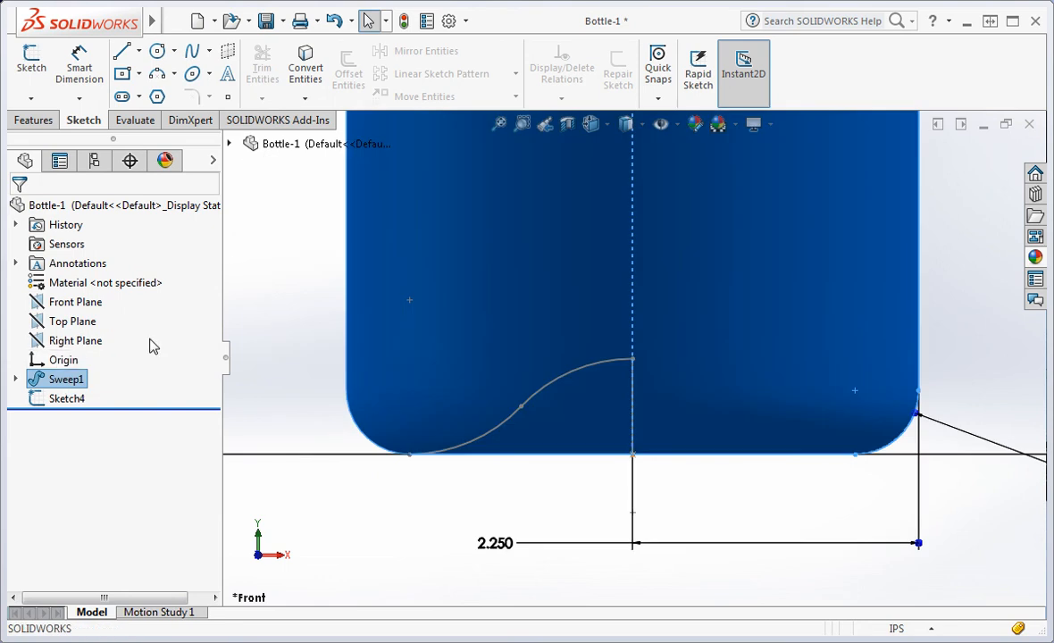
click(498, 123)
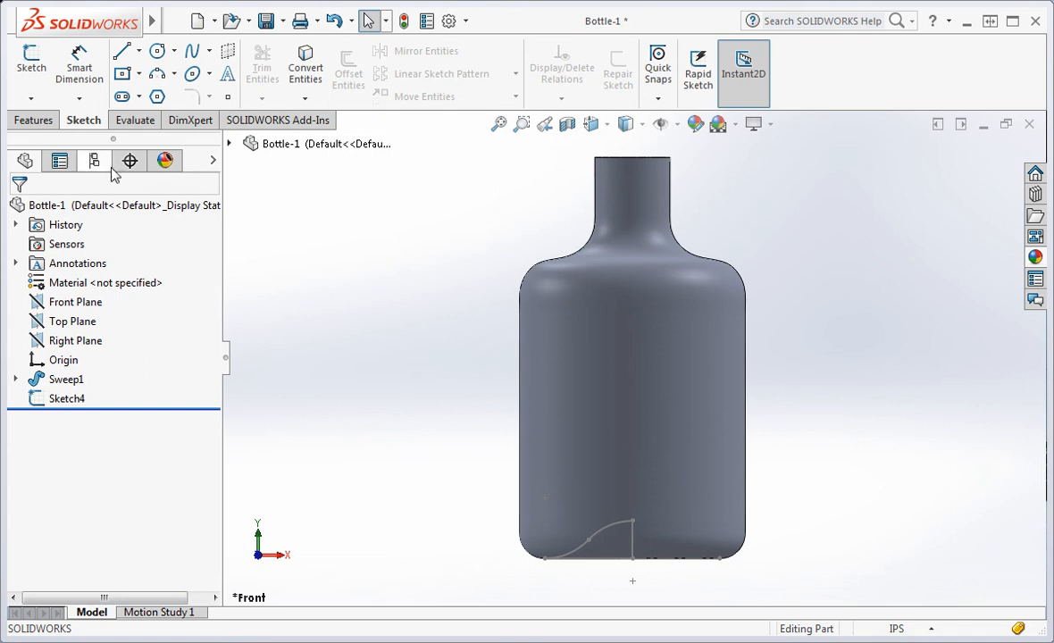
Revolve-cut Sketch4 360° about its vertical line (Line3) to create Cut-Revolve1
click(34, 119)
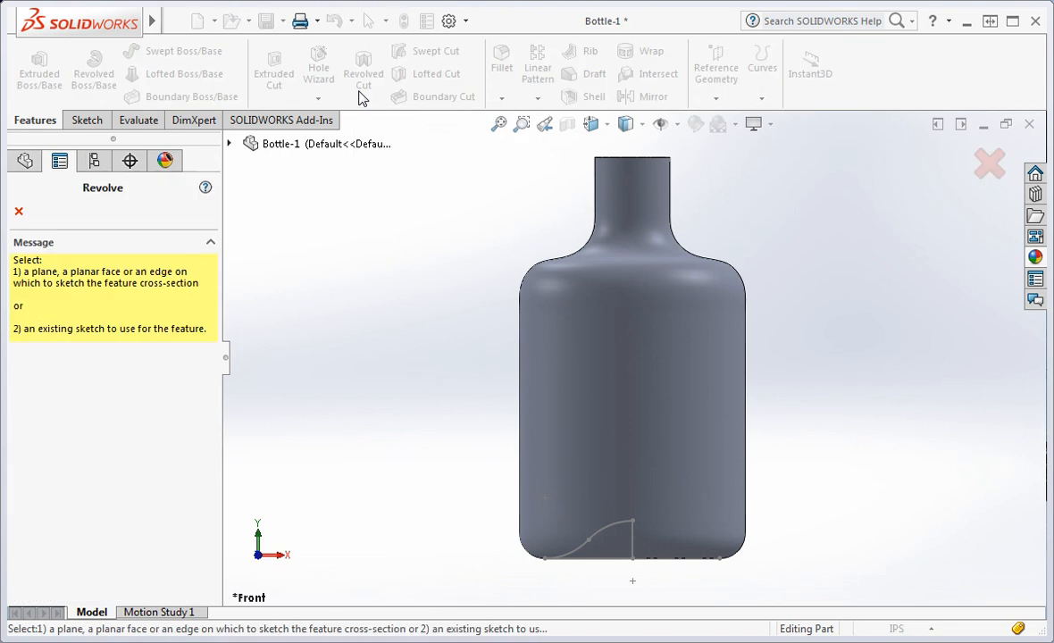
mouse_move(607, 526)
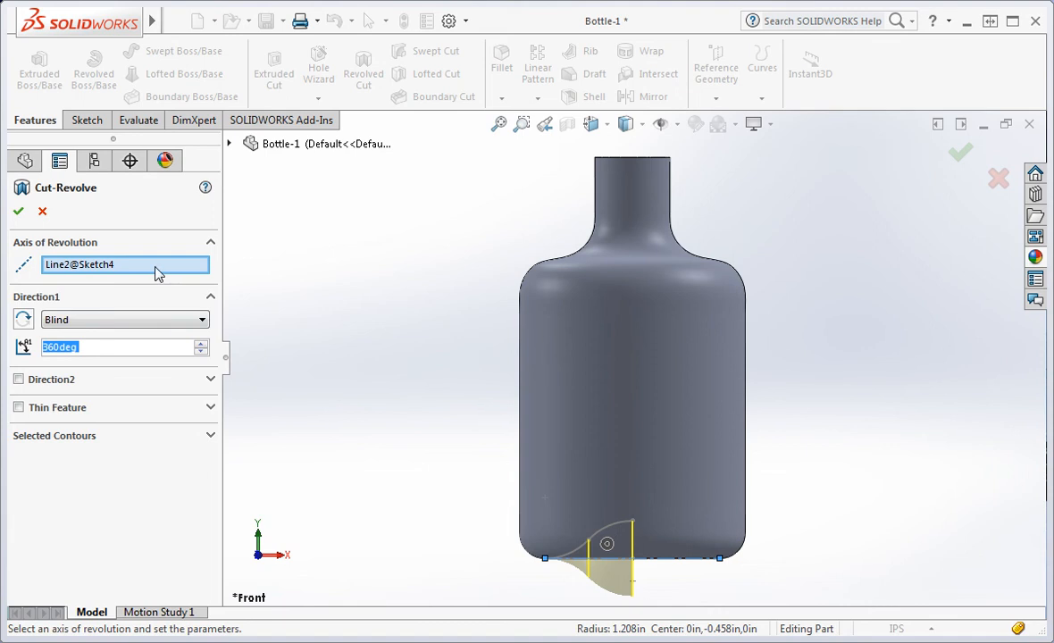
right_click(125, 265)
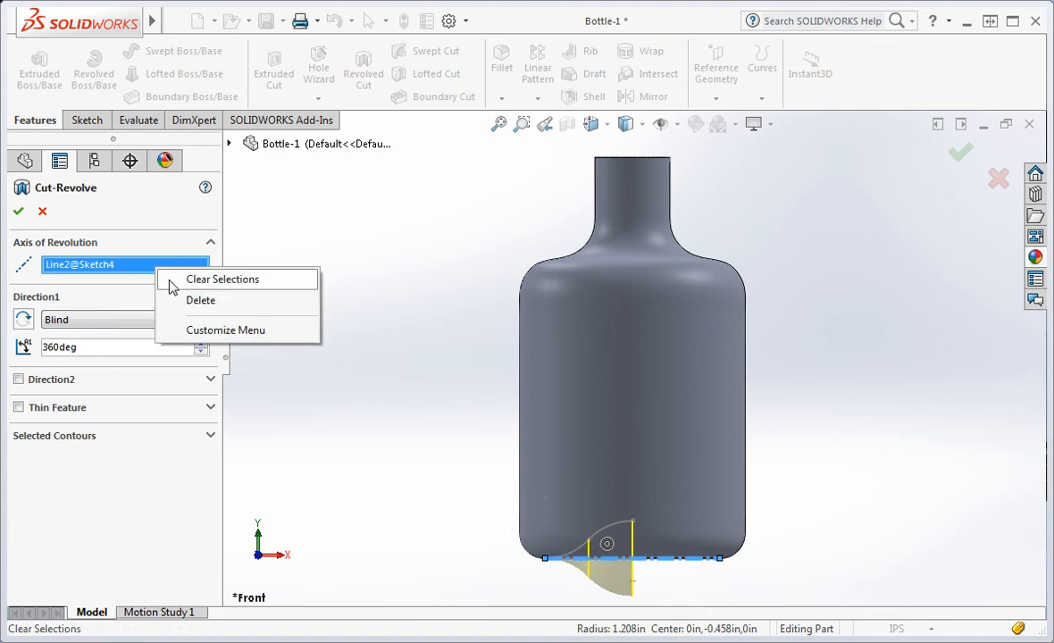
click(222, 278)
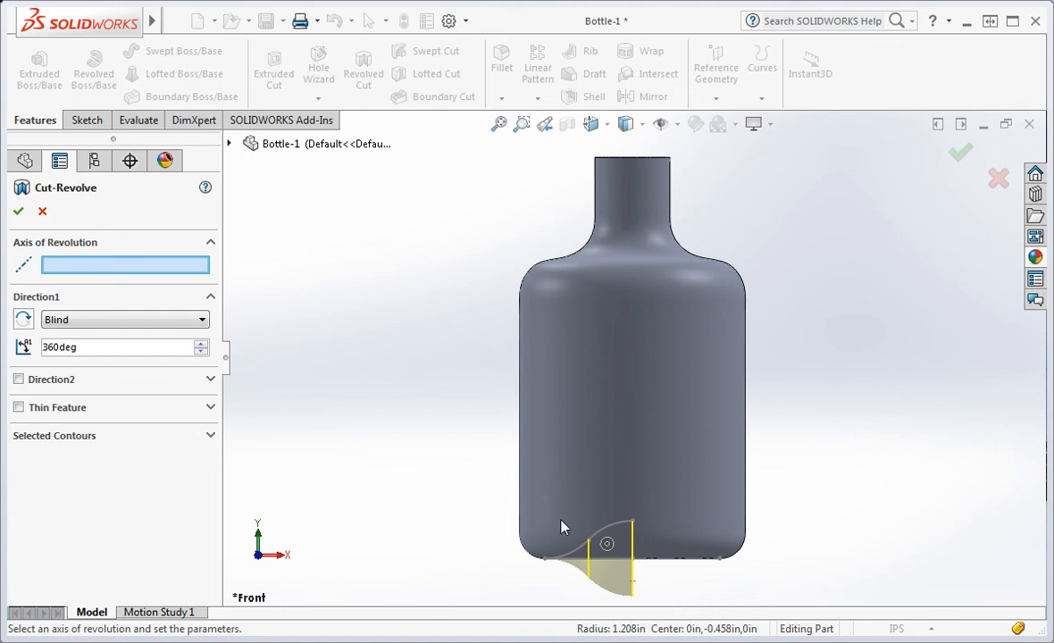
click(632, 557)
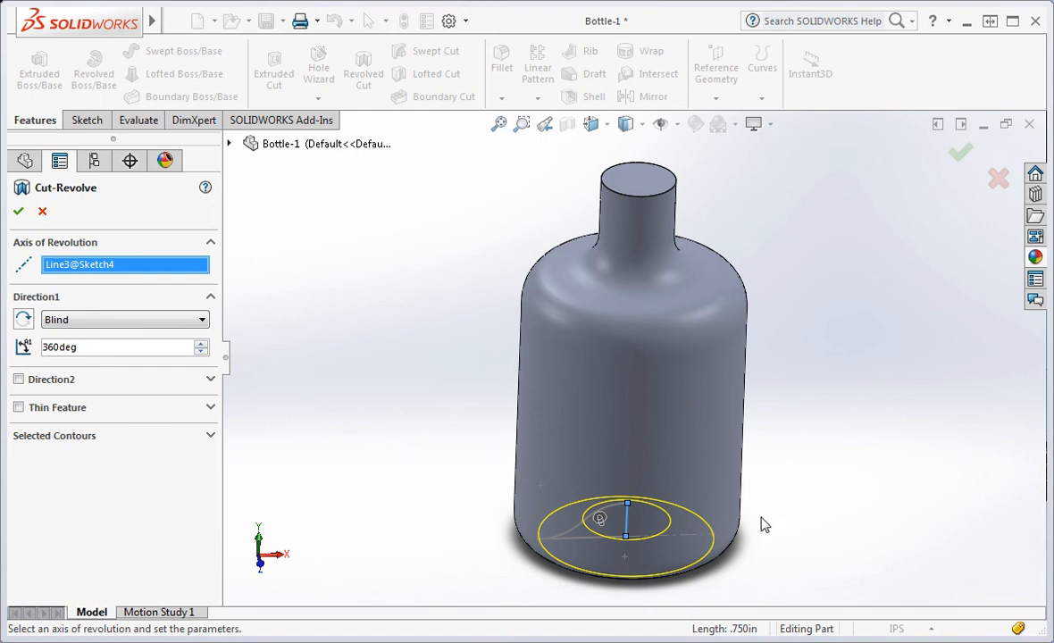
click(18, 210)
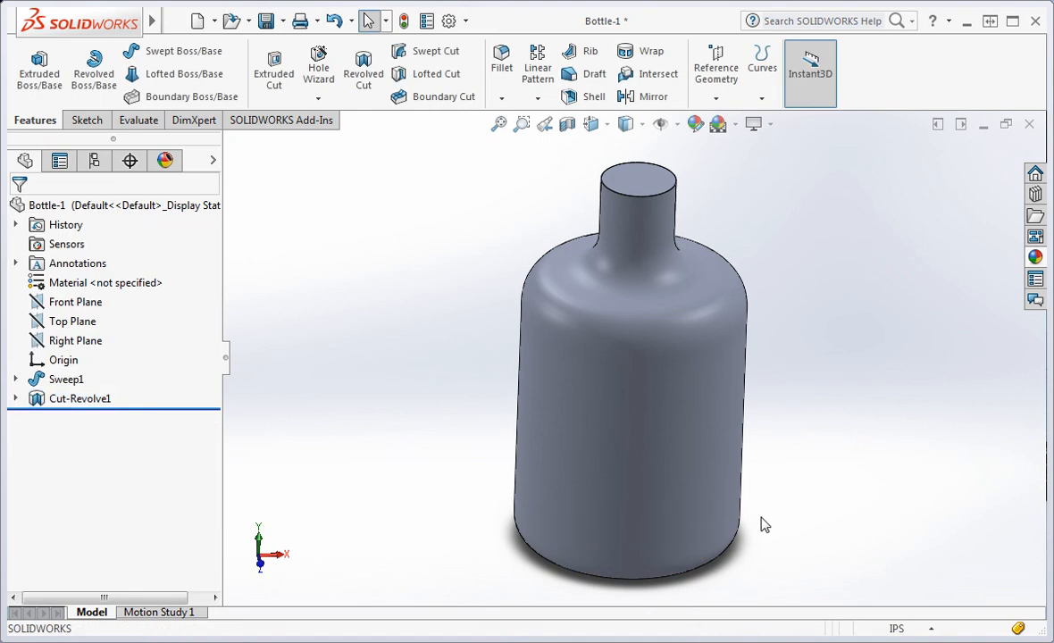
Turn to the front and section the bottle through the Front Plane
drag(765, 526, 658, 418)
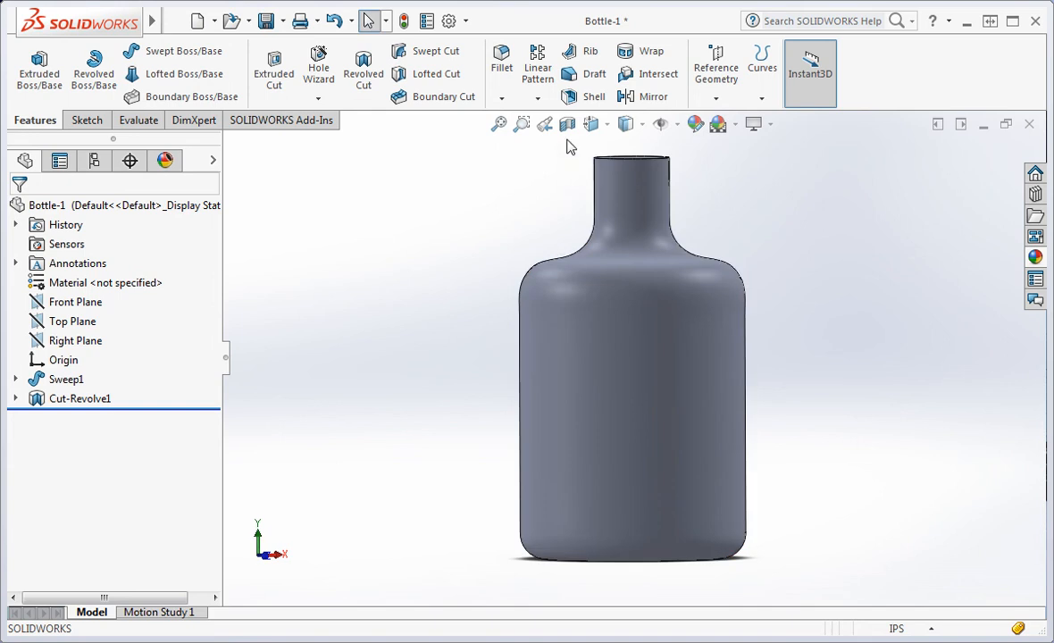
click(569, 125)
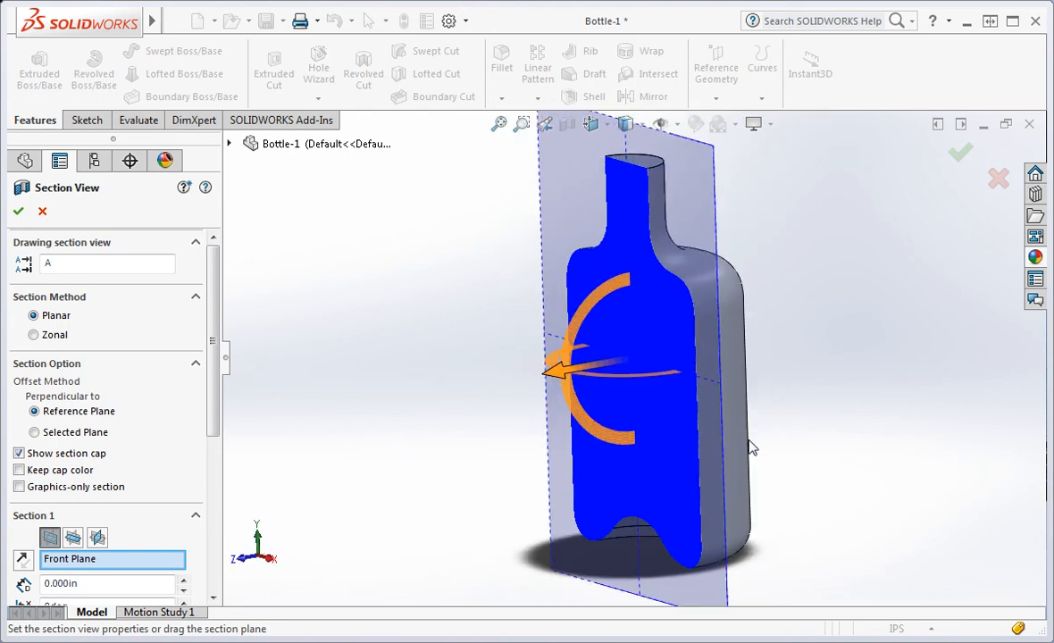
mouse_move(438, 354)
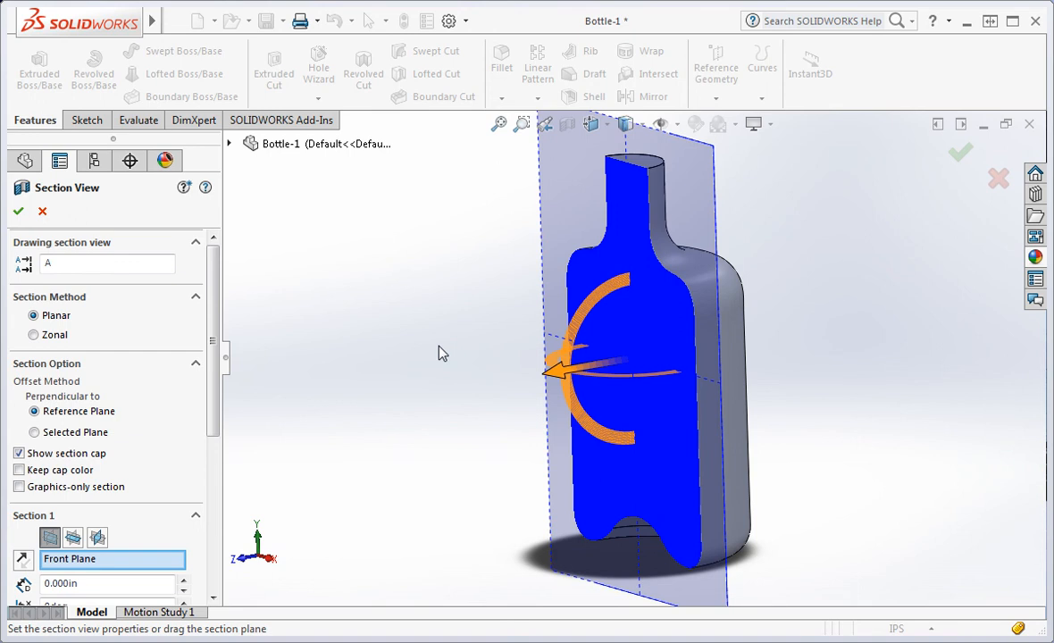
Shell the bottle to 0.125 in walls, removing the neck's top face (Shell2)
click(17, 211)
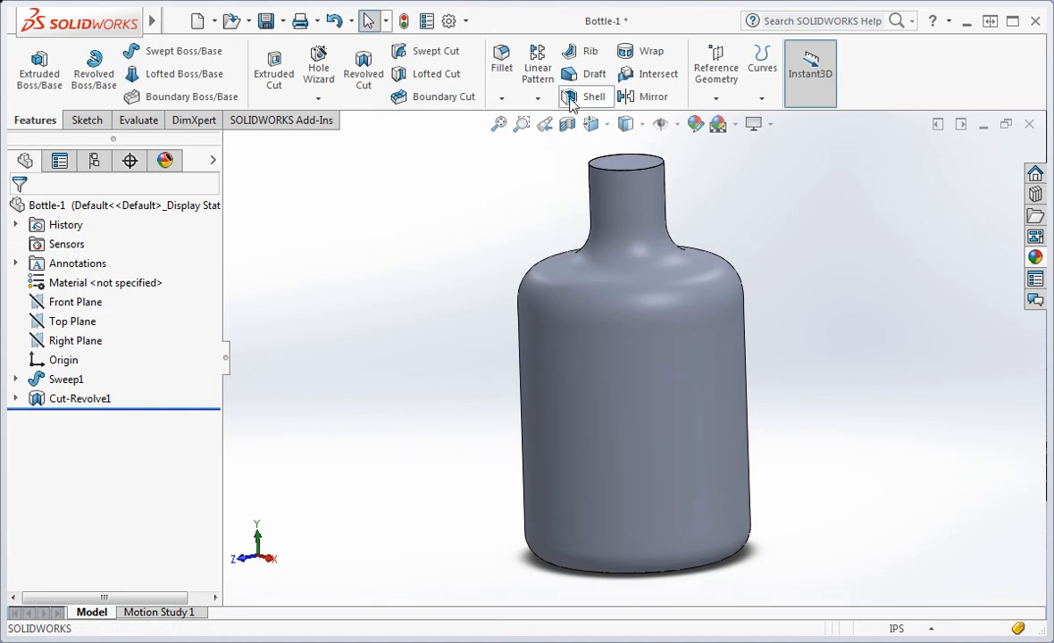
click(593, 96)
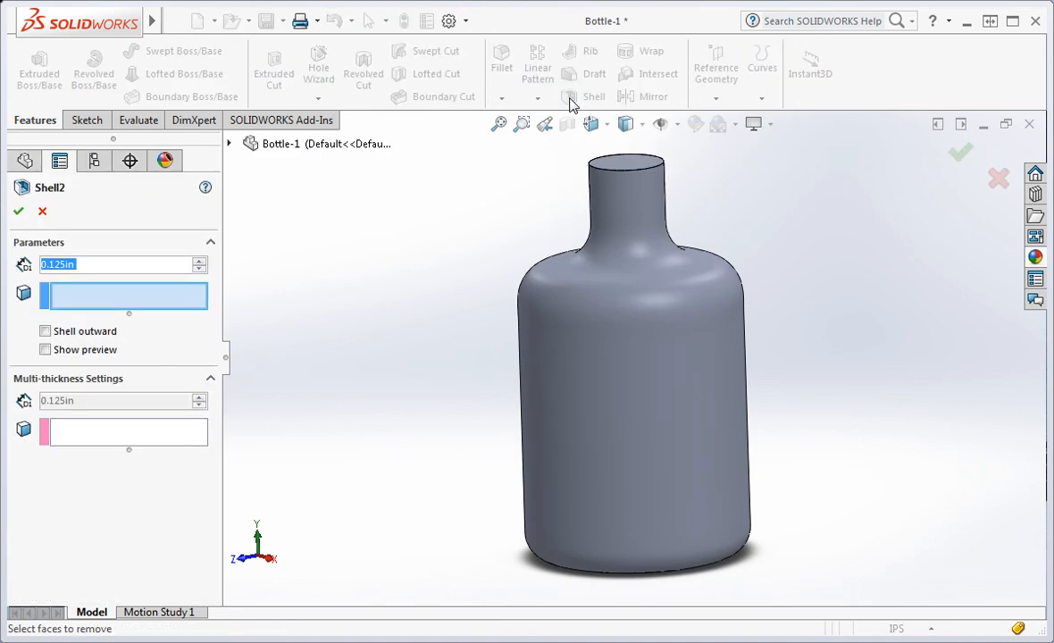
click(626, 168)
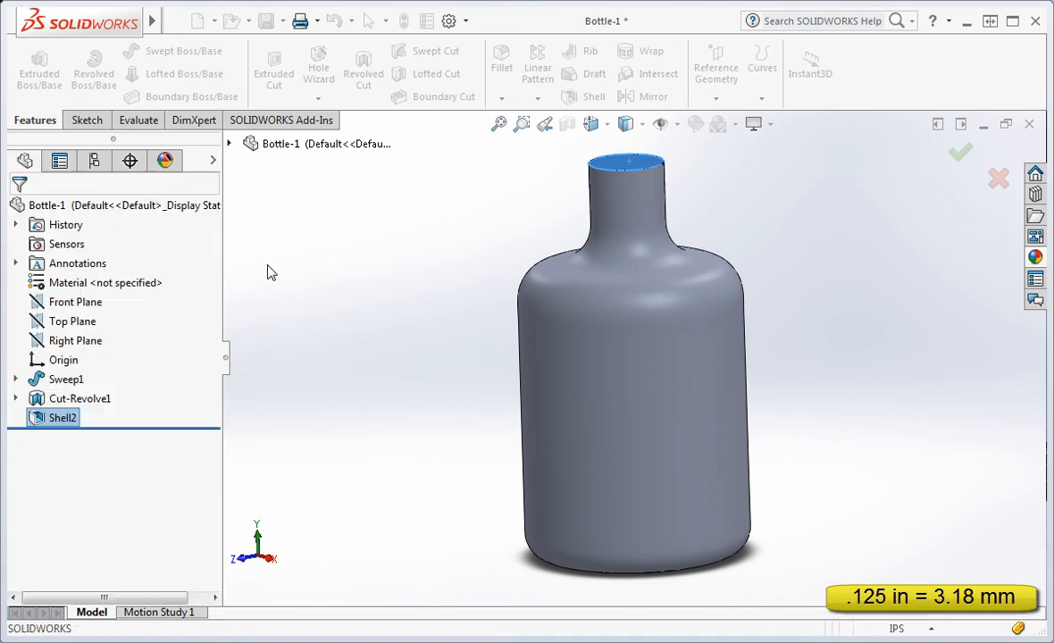
click(961, 150)
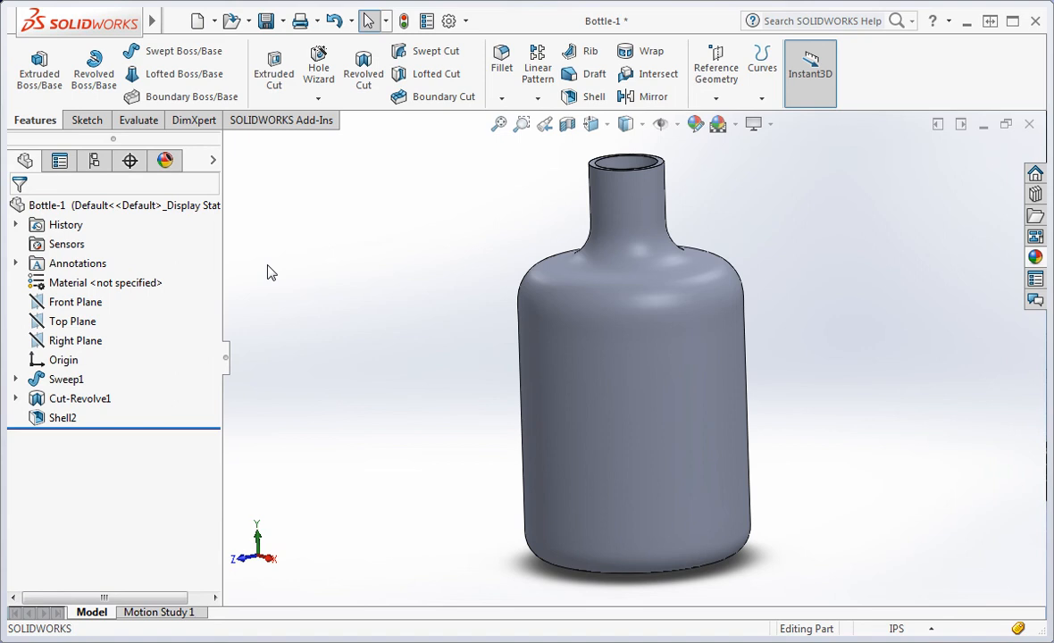
mouse_move(556, 143)
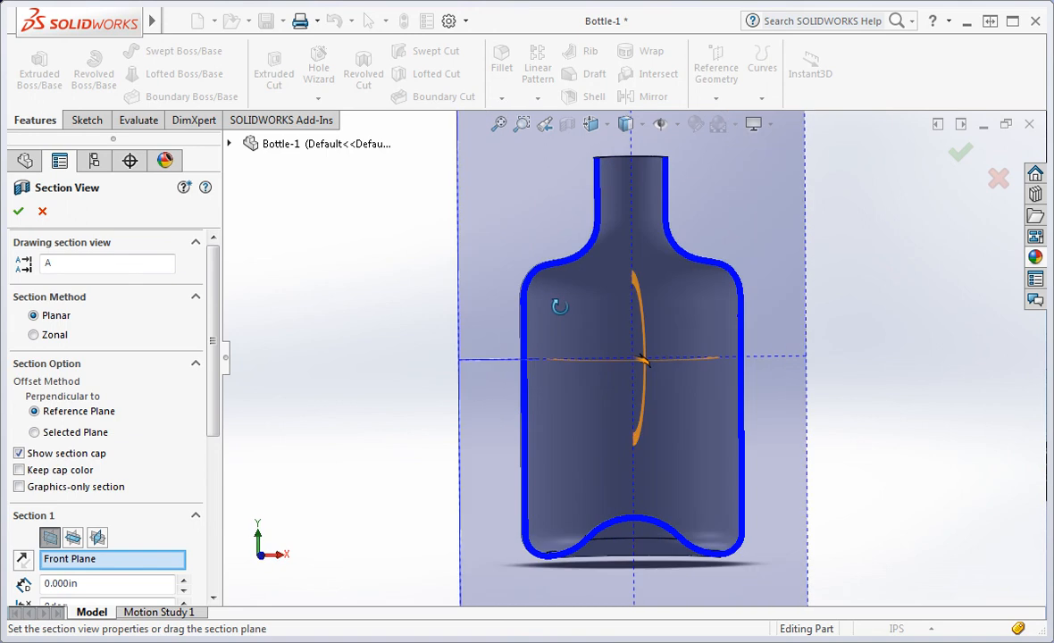
mouse_move(432, 300)
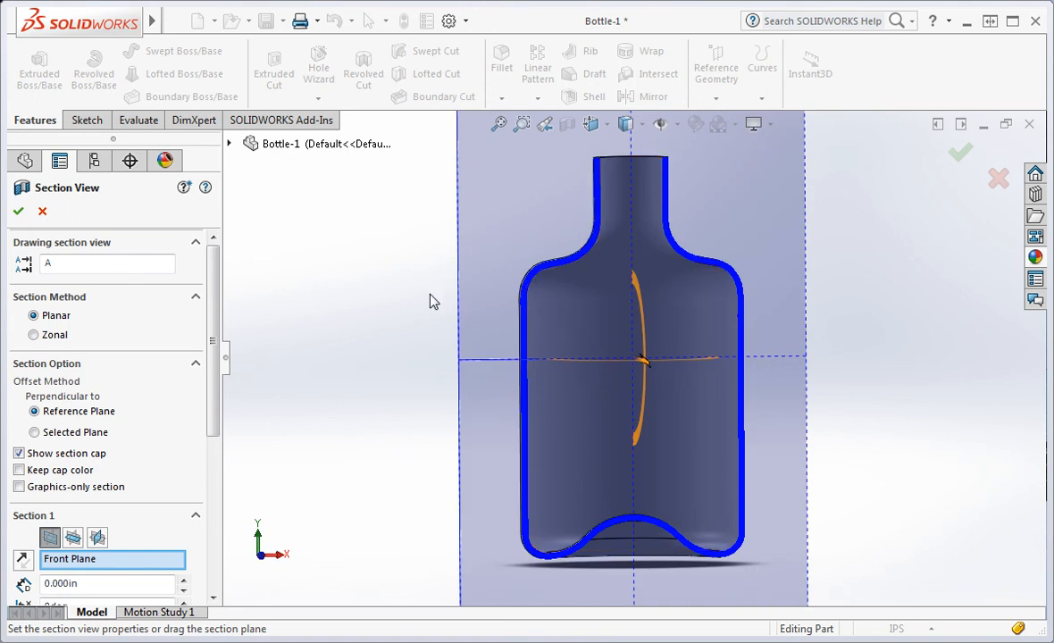
click(18, 211)
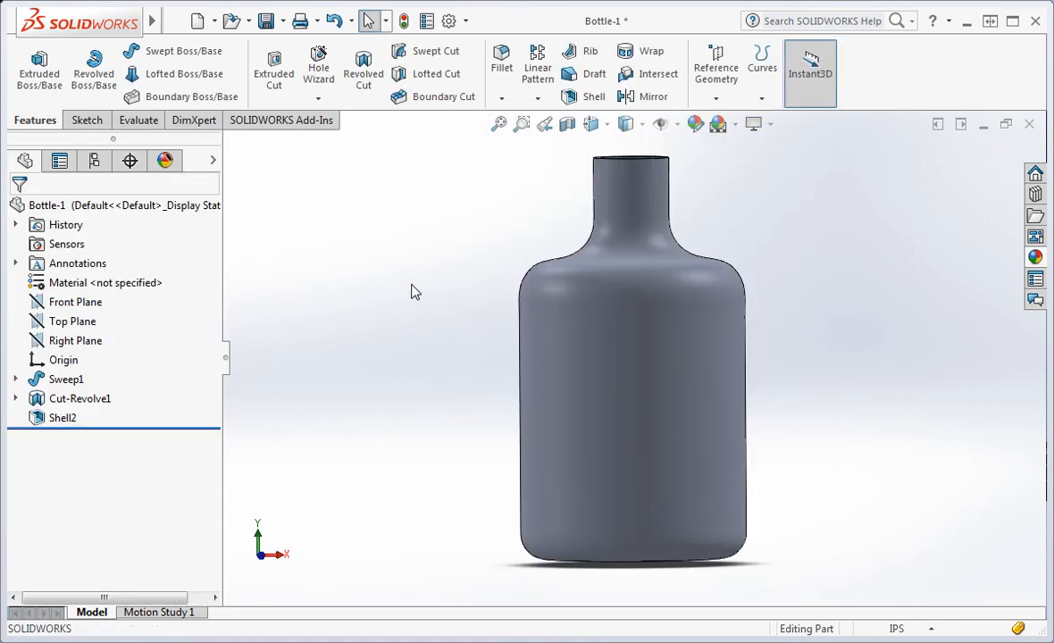
mouse_move(264, 21)
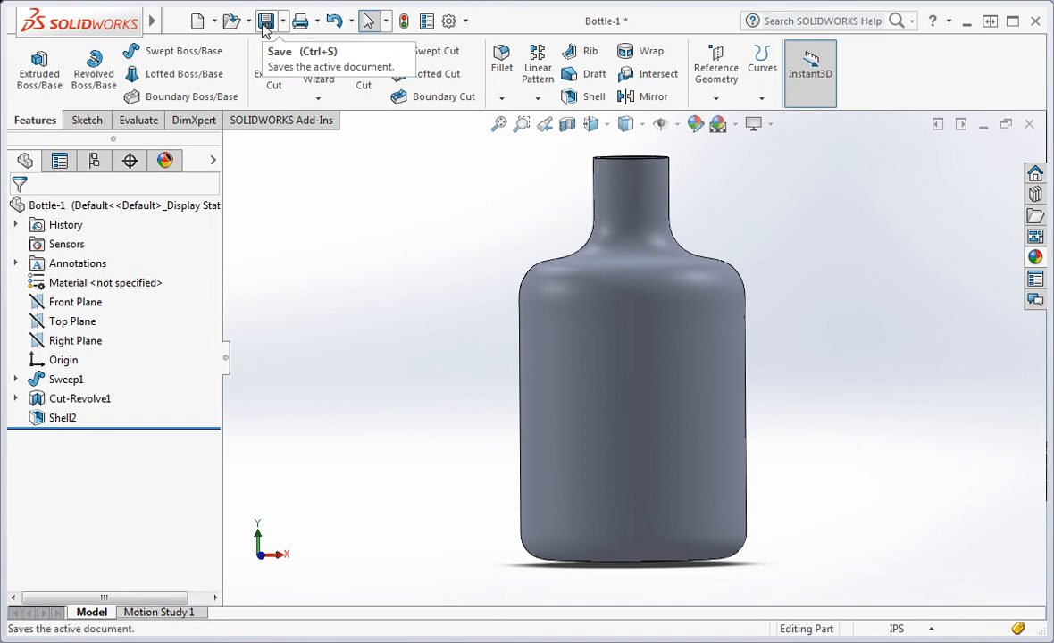